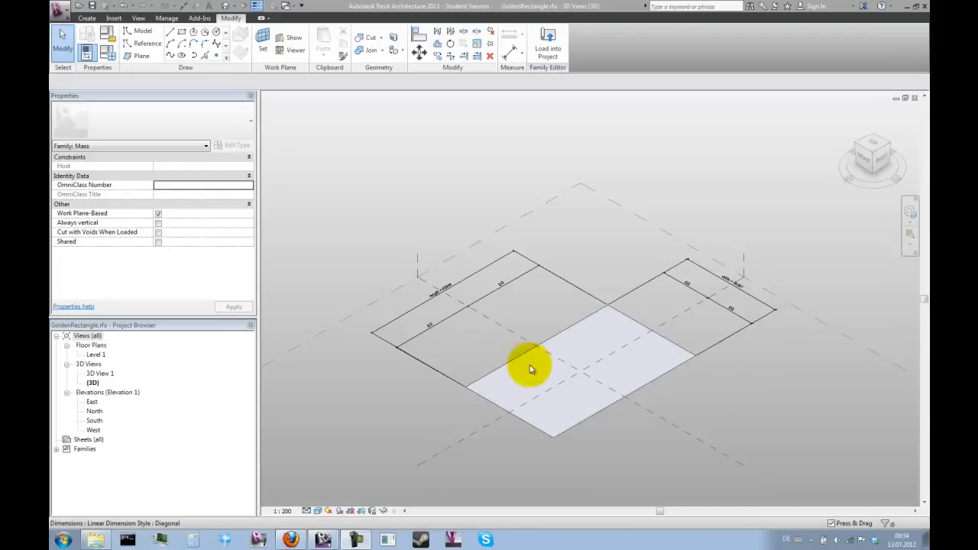
{"action": "mouse_move", "coordinate": [601, 384]}
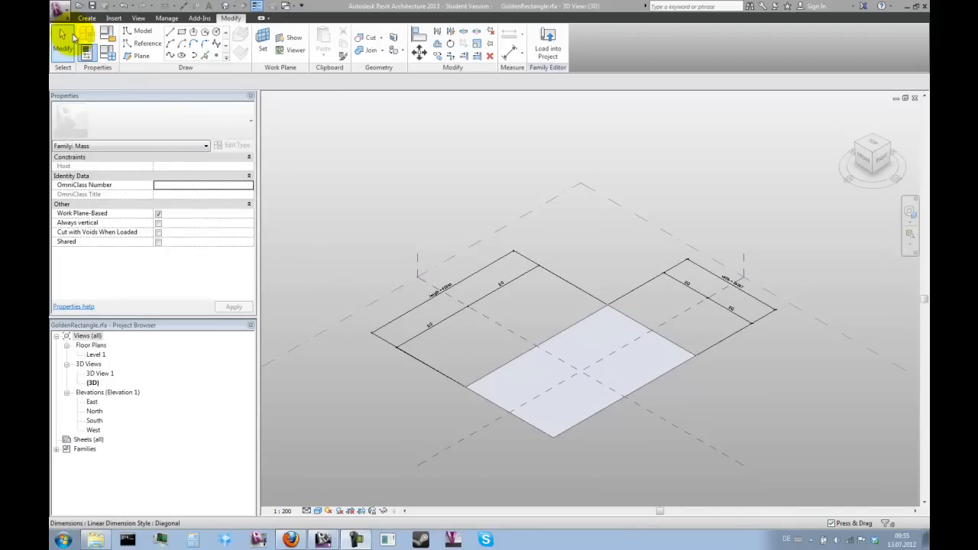
Step: Open the Application menu to show the file commands and recent documents
{"action": "left_click", "coordinate": [59, 6]}
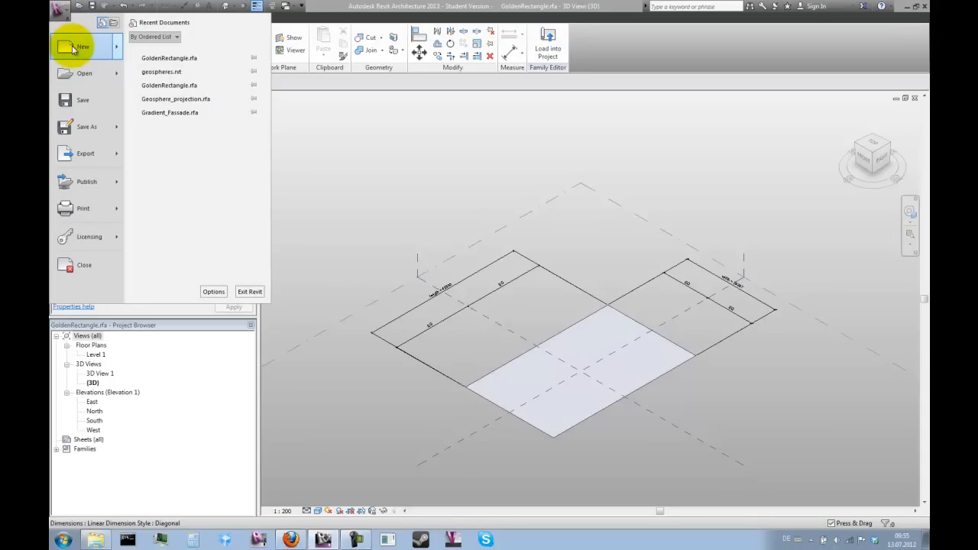
Step: Start a new Conceptual Mass family, switch to the TOP view, and place a reference point
{"action": "left_click", "coordinate": [82, 47]}
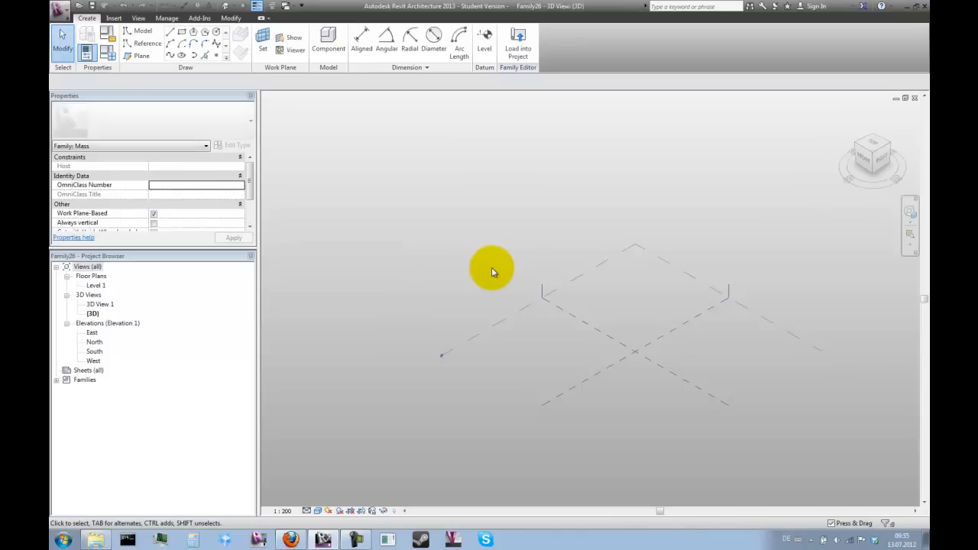
{"action": "mouse_move", "coordinate": [871, 149]}
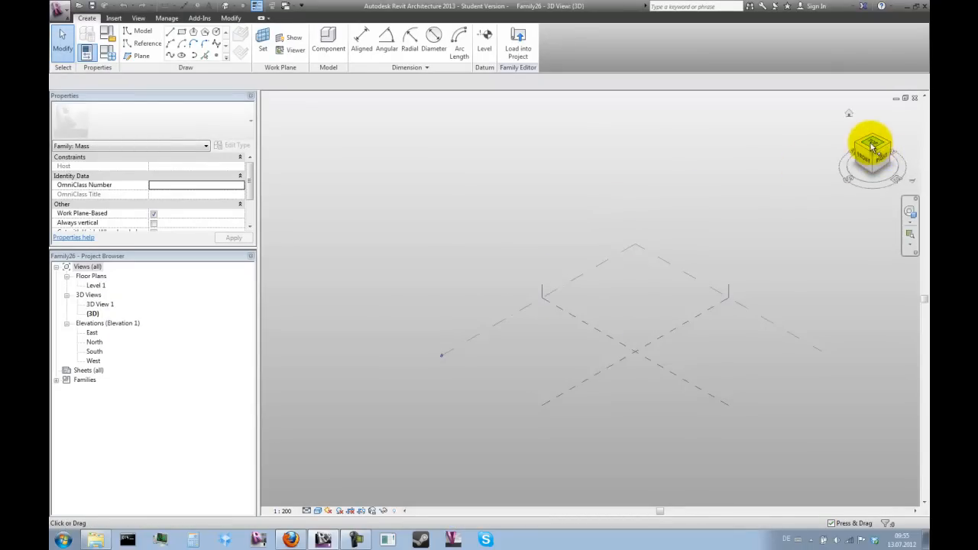
{"action": "left_click", "coordinate": [871, 149]}
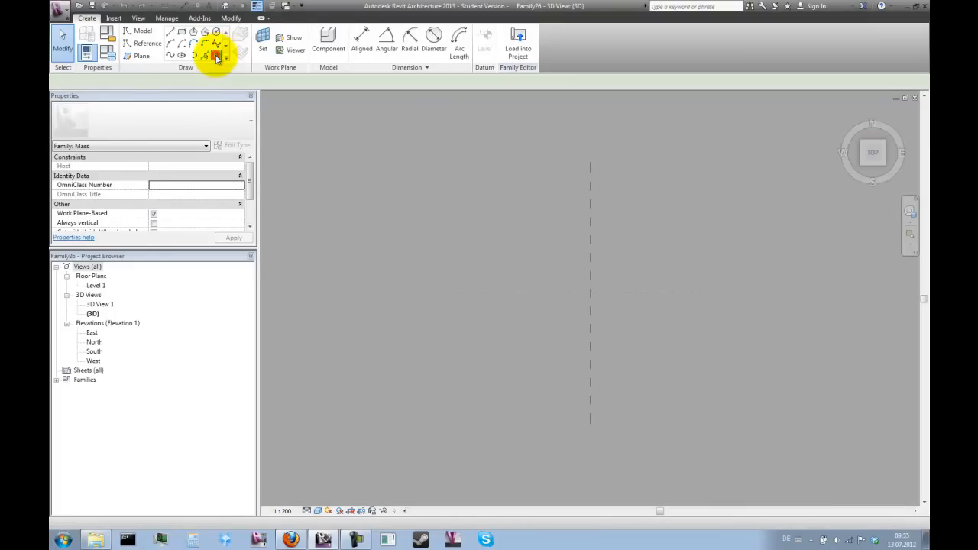
{"action": "left_click", "coordinate": [217, 55]}
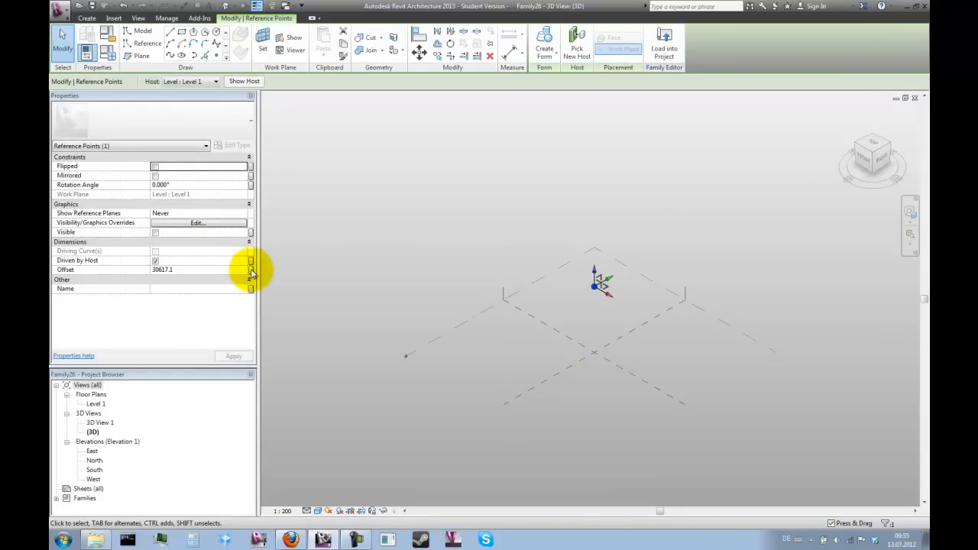
Step: Link the reference point's Offset to a new family parameter named 'offset'
{"action": "left_click", "coordinate": [250, 269]}
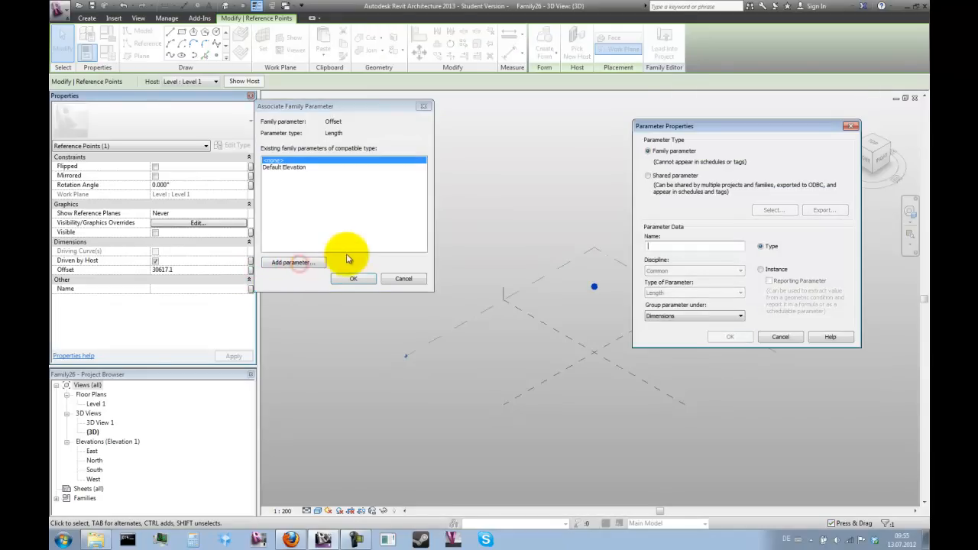
{"action": "type", "text": "offset"}
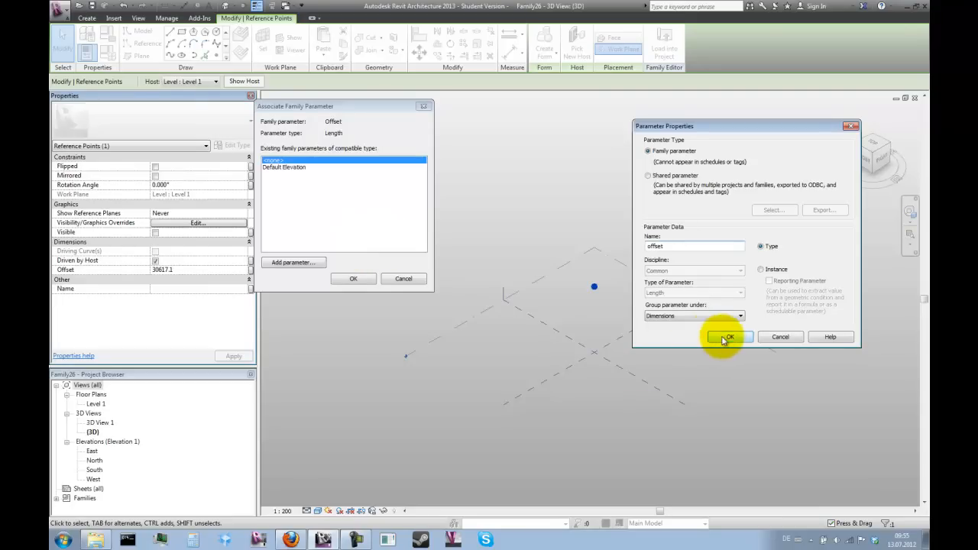
{"action": "left_click", "coordinate": [727, 337]}
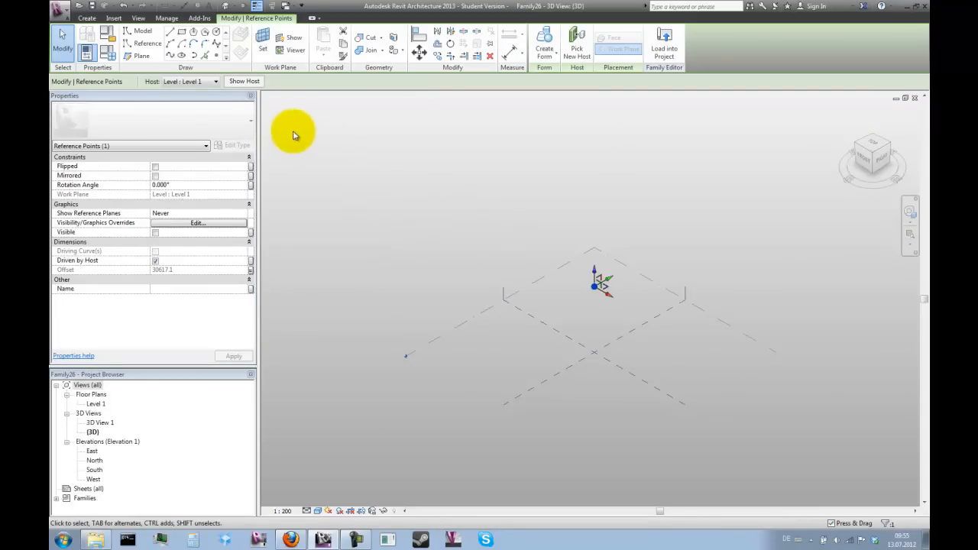
{"action": "mouse_move", "coordinate": [413, 403]}
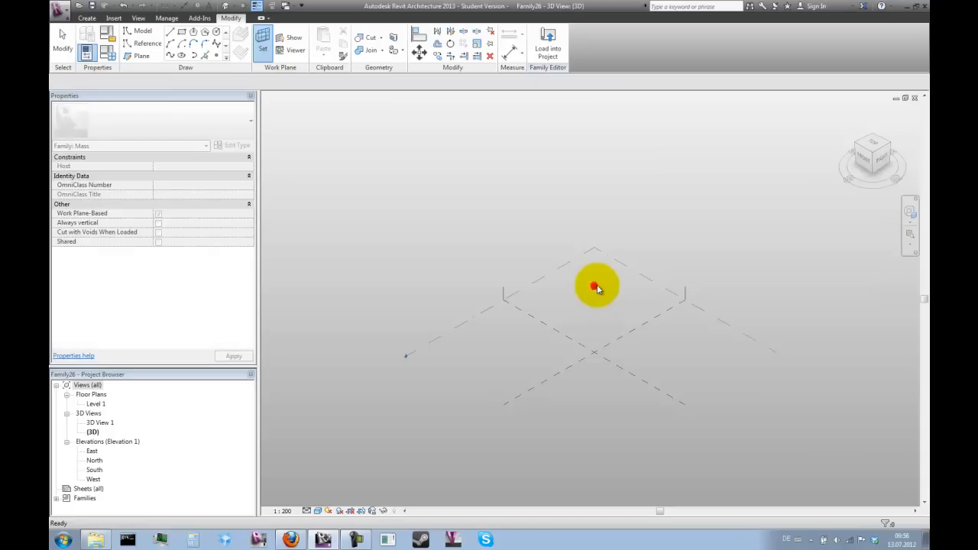
Step: Host a second point on the first point, accept the warning, and drag it outward to 33965.1
{"action": "left_click", "coordinate": [143, 30]}
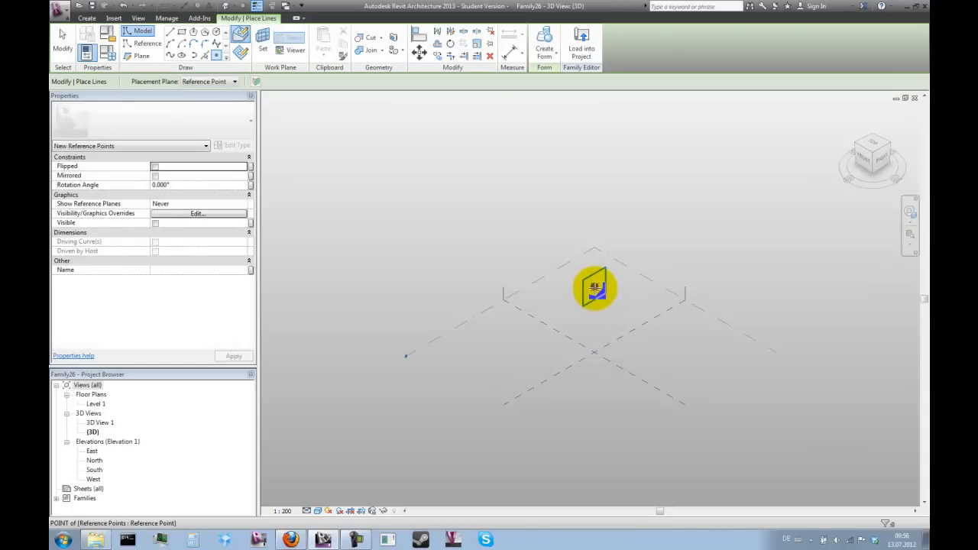
{"action": "left_click", "coordinate": [595, 288]}
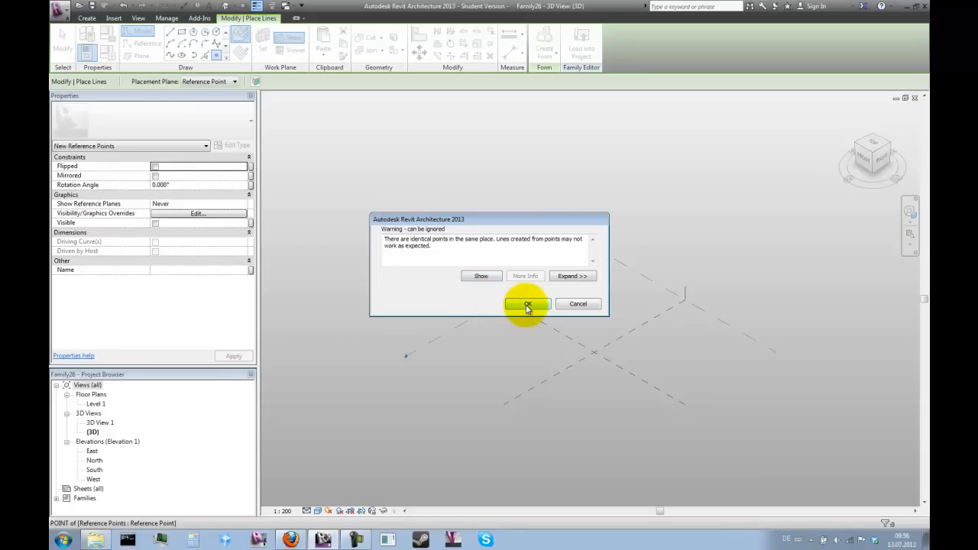
{"action": "left_click", "coordinate": [527, 304]}
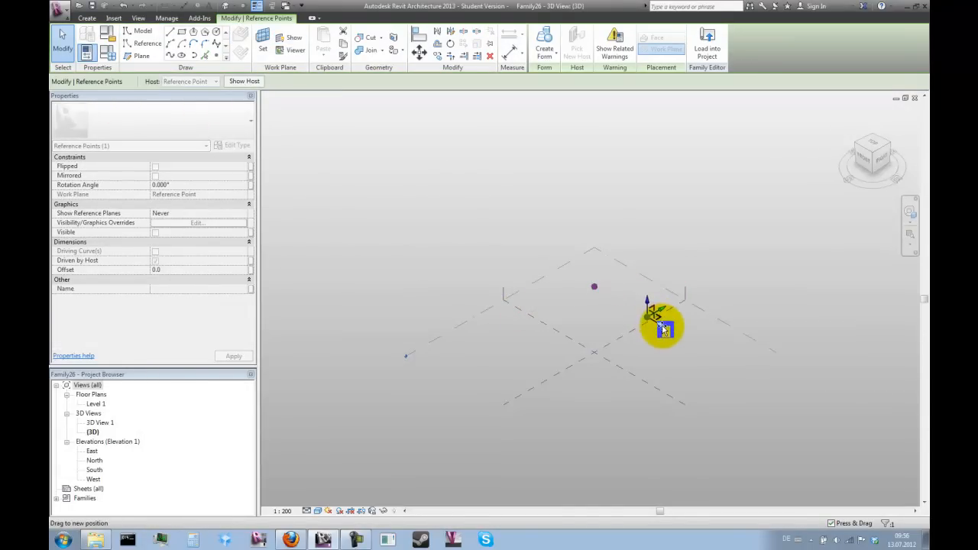
{"action": "left_click_drag", "start_coordinate": [663, 327], "coordinate": [663, 323]}
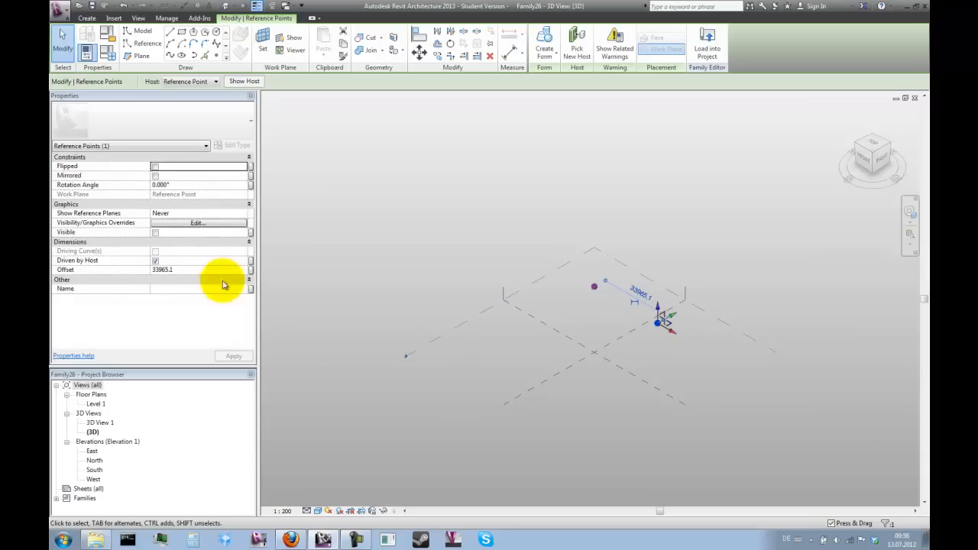
{"action": "mouse_move", "coordinate": [252, 275]}
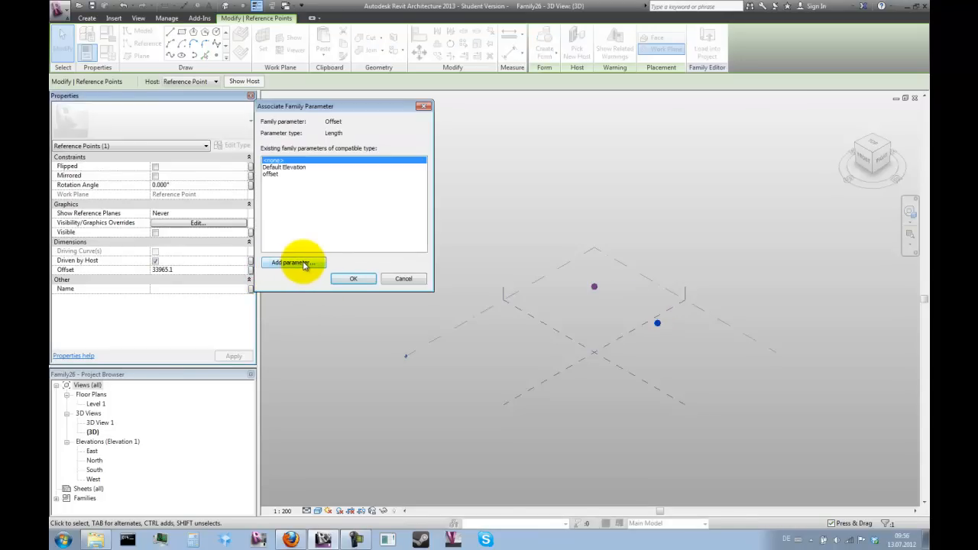
Step: Create the sphere_radius family parameter to drive the second point's Offset
{"action": "left_click", "coordinate": [292, 262]}
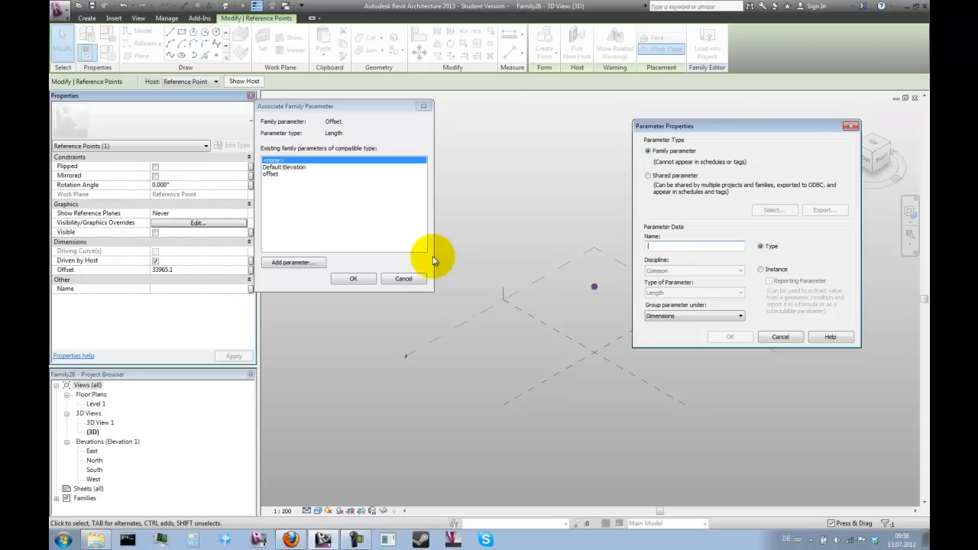
{"action": "type", "text": "sphere_radius"}
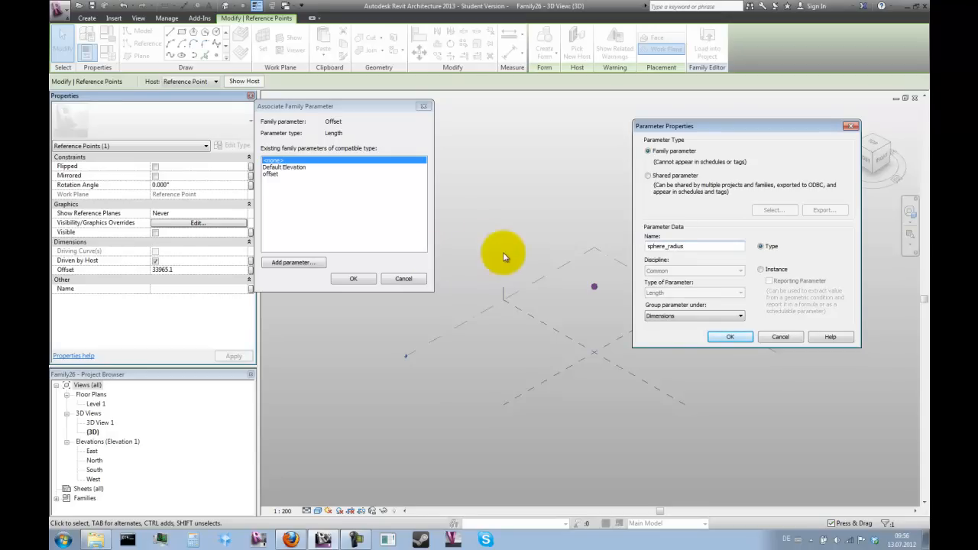
{"action": "left_click", "coordinate": [730, 337]}
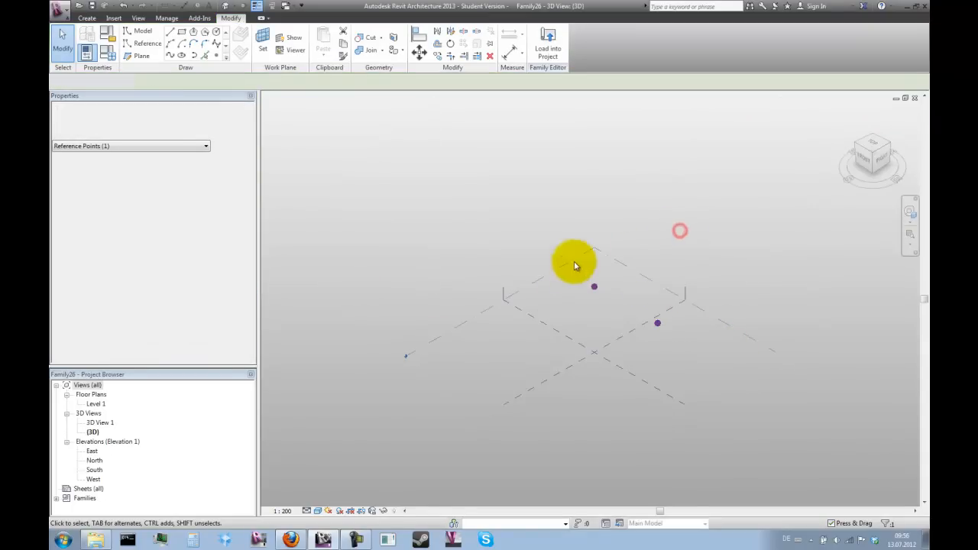
Step: Draw a line joining the two points and tick Is Reference Line
{"action": "left_click", "coordinate": [574, 263]}
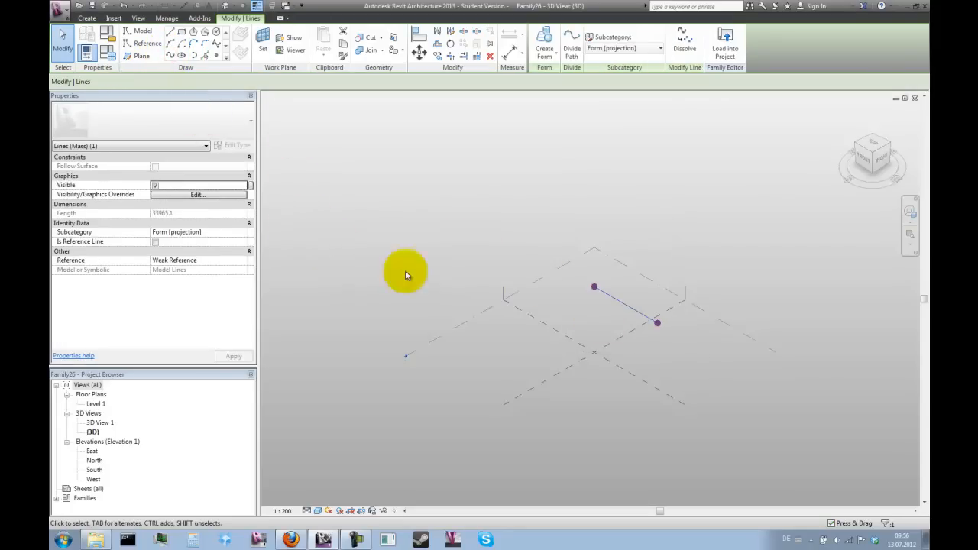
{"action": "mouse_move", "coordinate": [243, 314]}
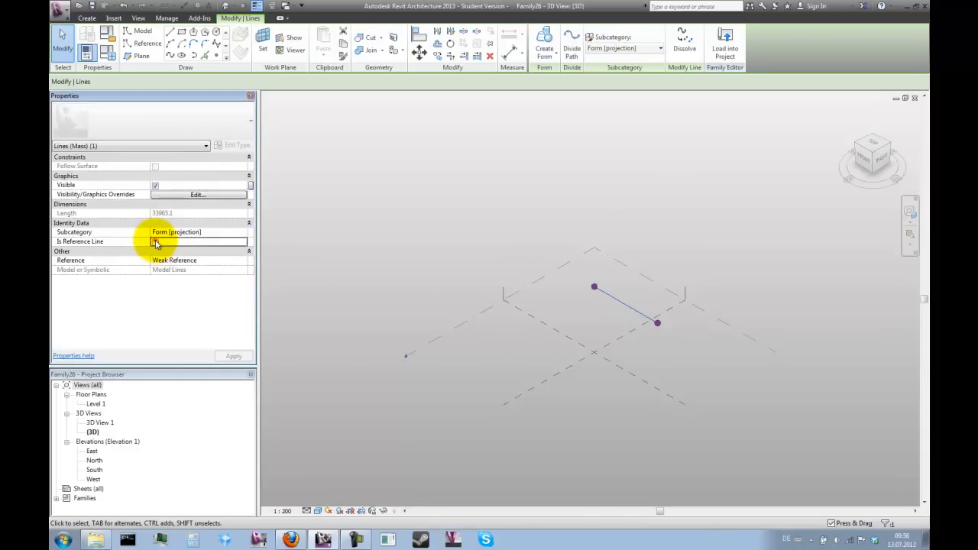
{"action": "left_click", "coordinate": [155, 242]}
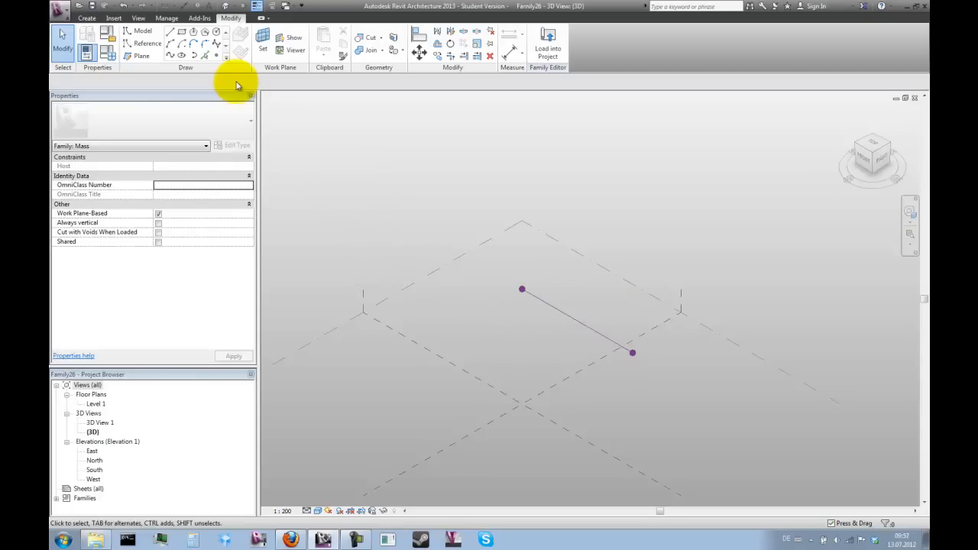
{"action": "mouse_move", "coordinate": [220, 71]}
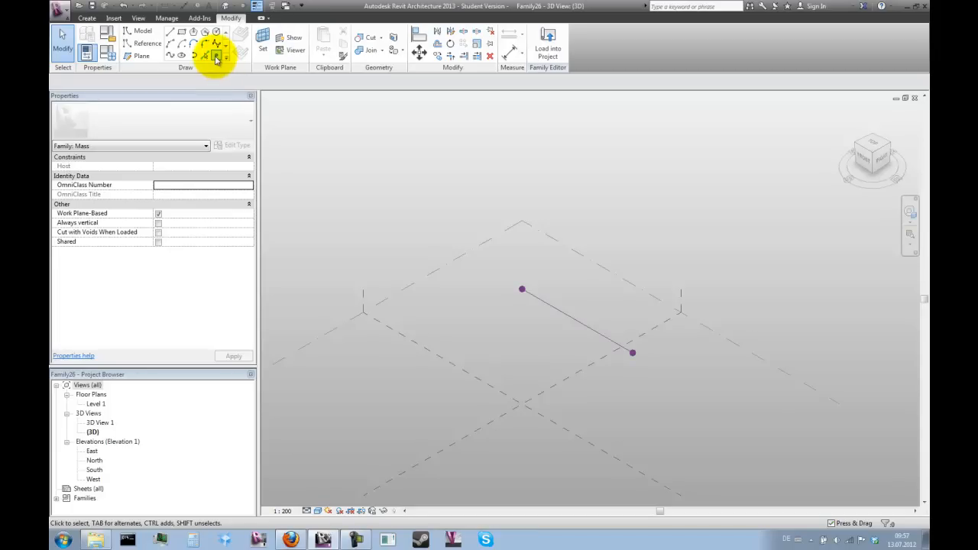
Step: Host a reference point on the line and tie its Rotation Angle to new parameter RotationNS
{"action": "left_click", "coordinate": [217, 57]}
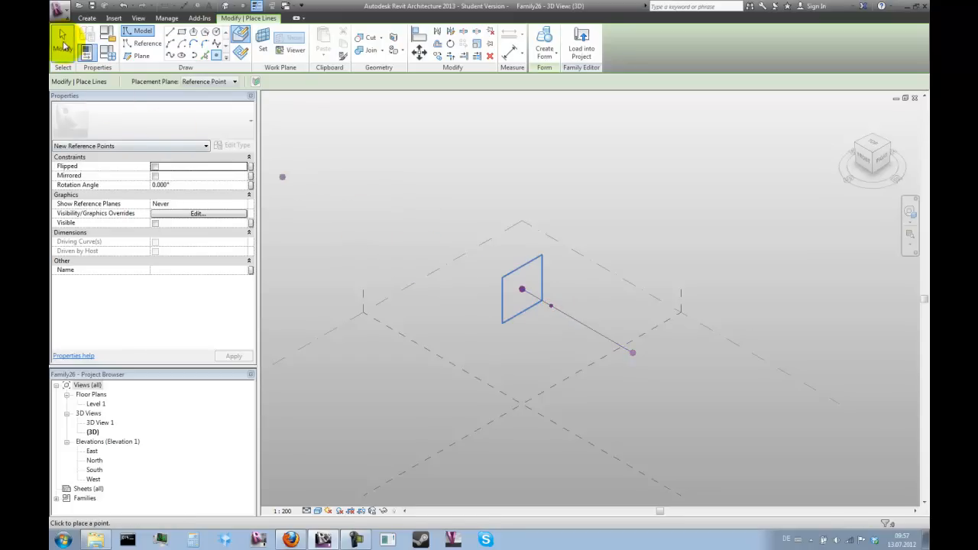
{"action": "left_click", "coordinate": [550, 306]}
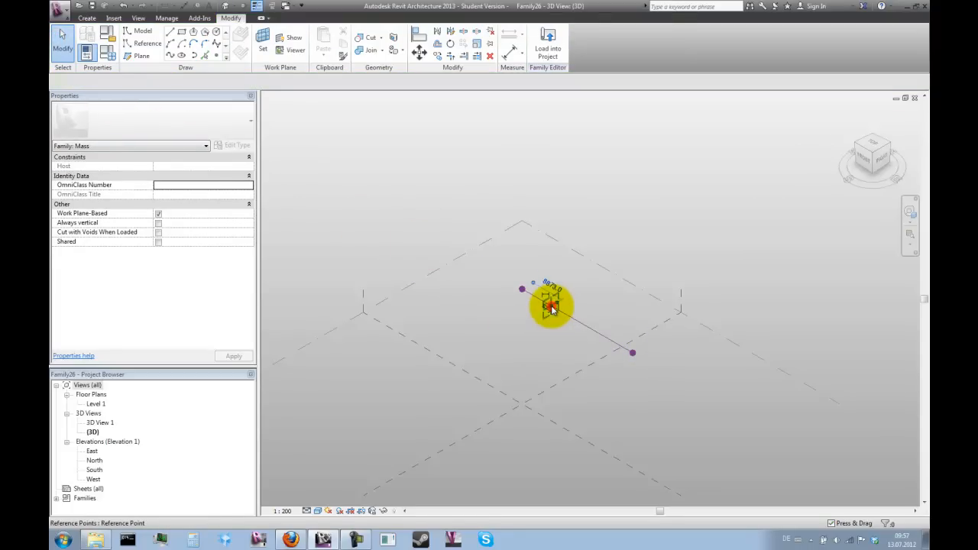
{"action": "left_click", "coordinate": [551, 306]}
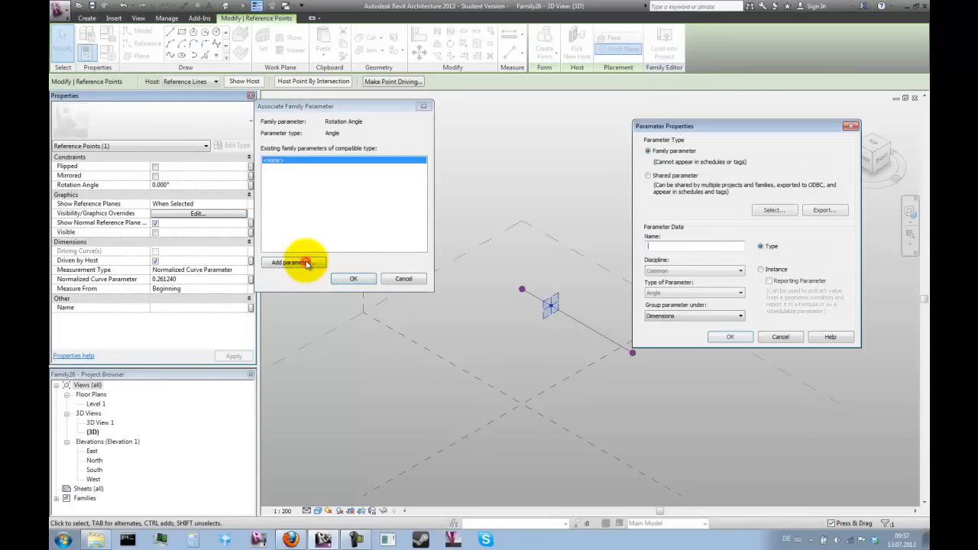
{"action": "type", "text": "R"}
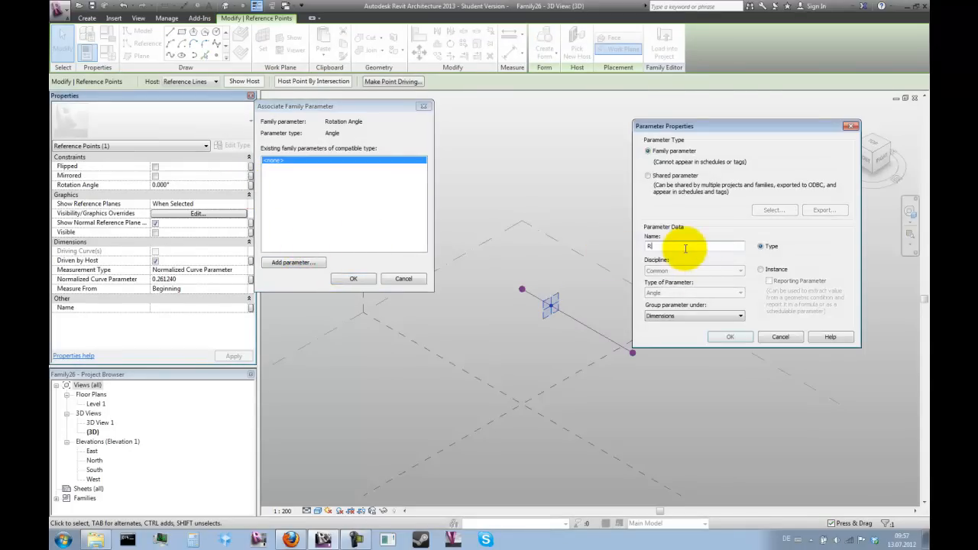
{"action": "type", "text": "RotationNS"}
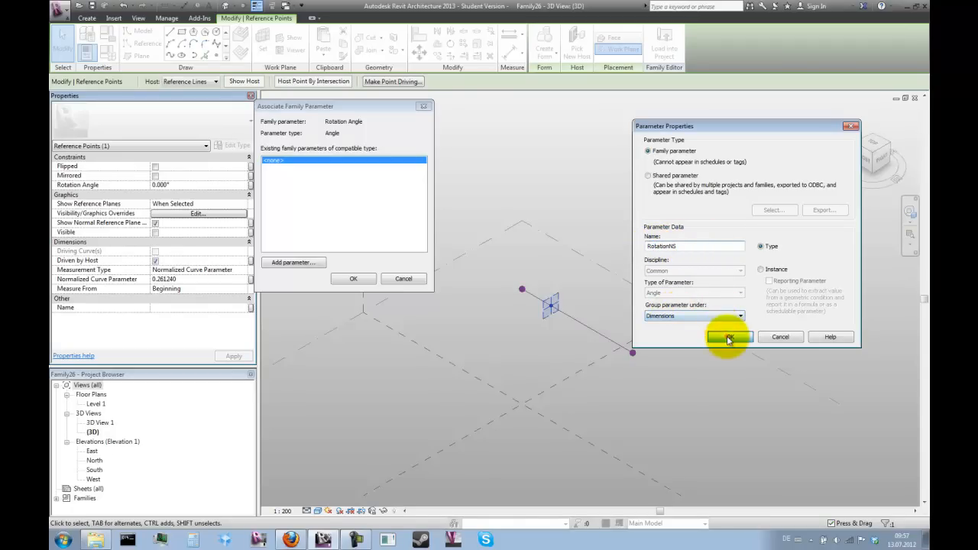
{"action": "left_click", "coordinate": [726, 337]}
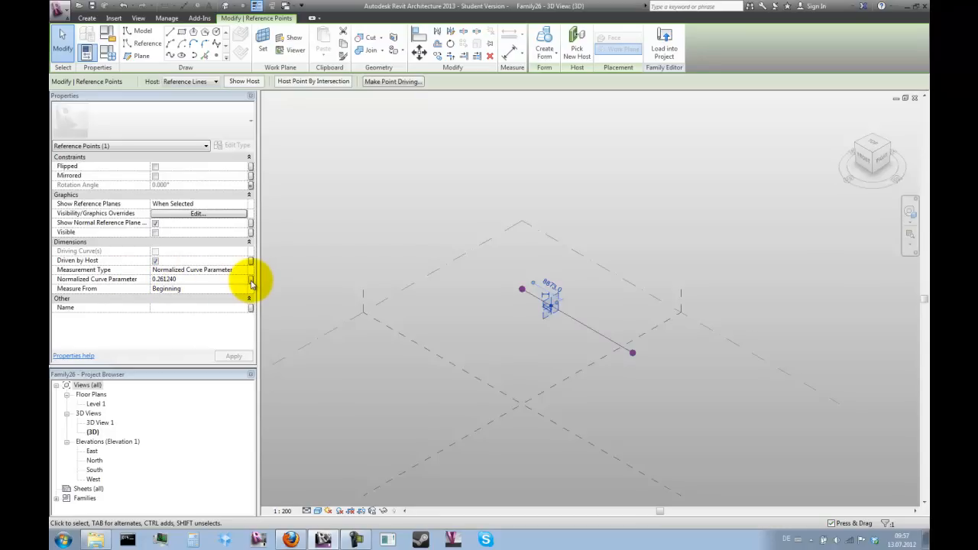
Step: Associate the hosted point's normalized position along the line with a new parameter PositionZero
{"action": "left_click", "coordinate": [251, 280]}
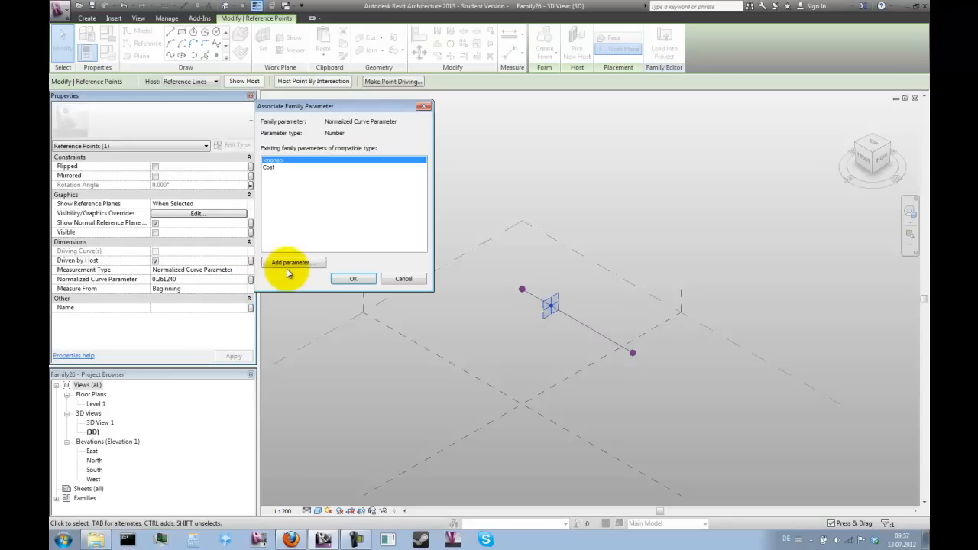
{"action": "left_click", "coordinate": [293, 262]}
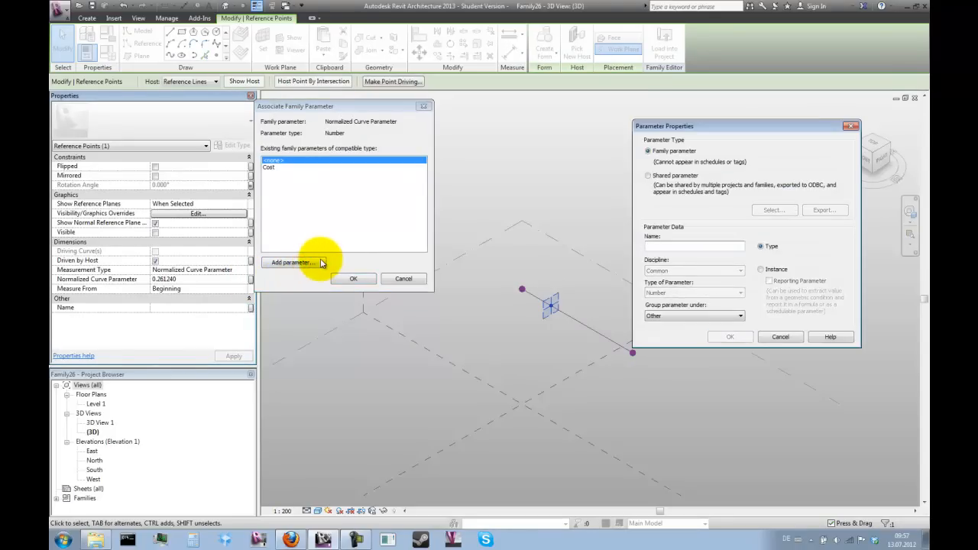
{"action": "type", "text": "PositionZero"}
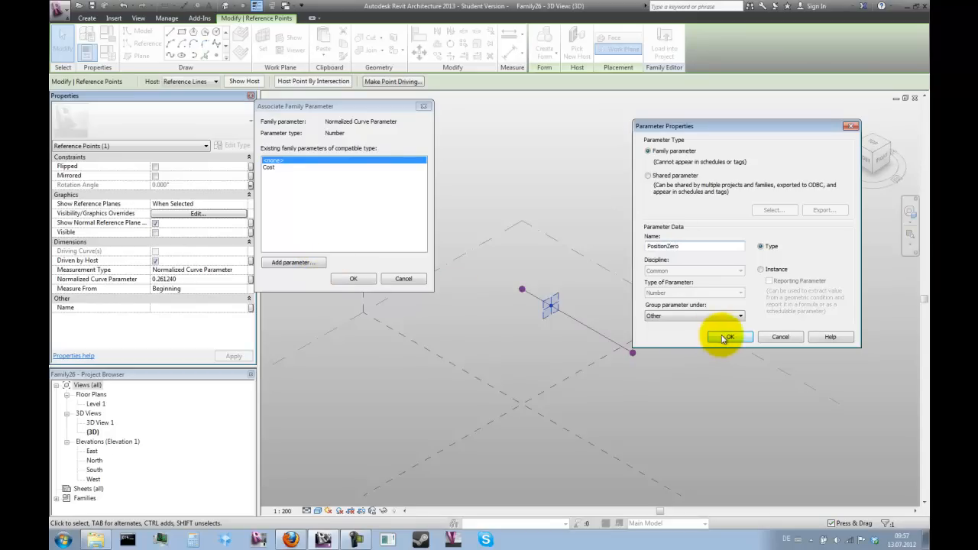
{"action": "left_click", "coordinate": [726, 337]}
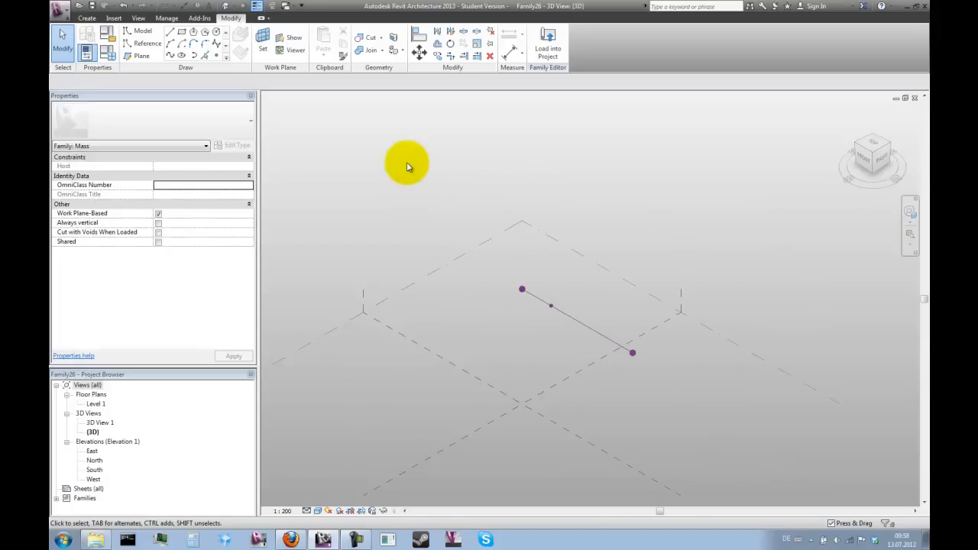
{"action": "mouse_move", "coordinate": [287, 144]}
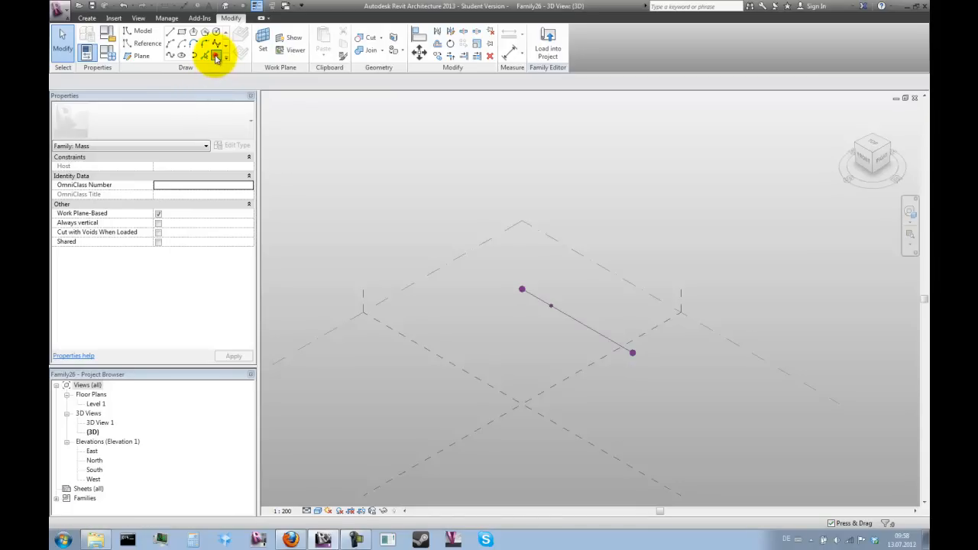
Step: Place a new point on the hosted point's work plane and drag it above the line
{"action": "left_click", "coordinate": [216, 59]}
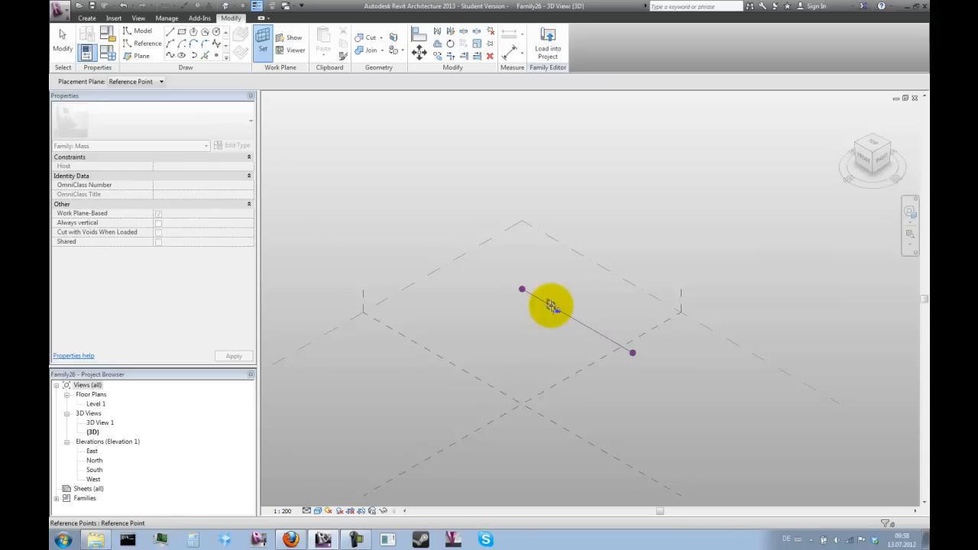
{"action": "left_click", "coordinate": [550, 304]}
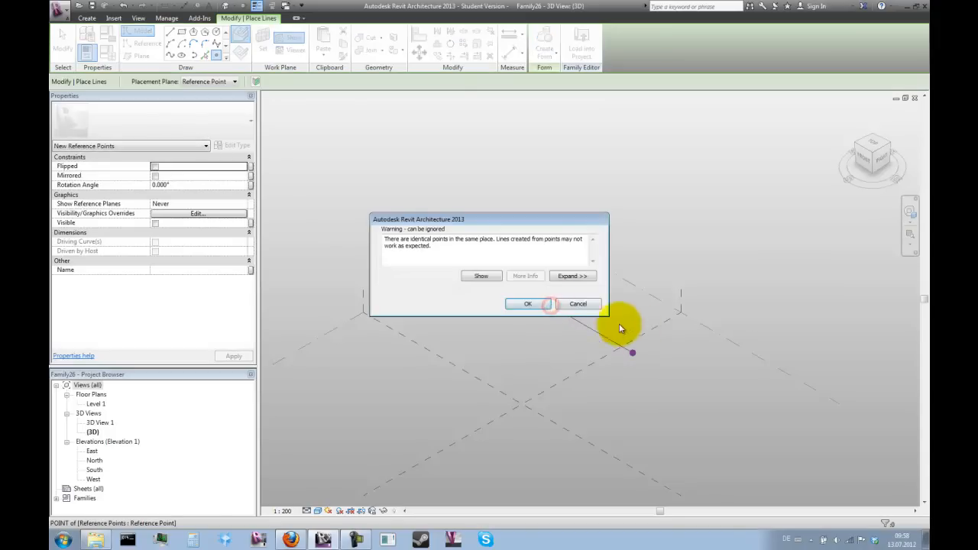
{"action": "left_click", "coordinate": [527, 304]}
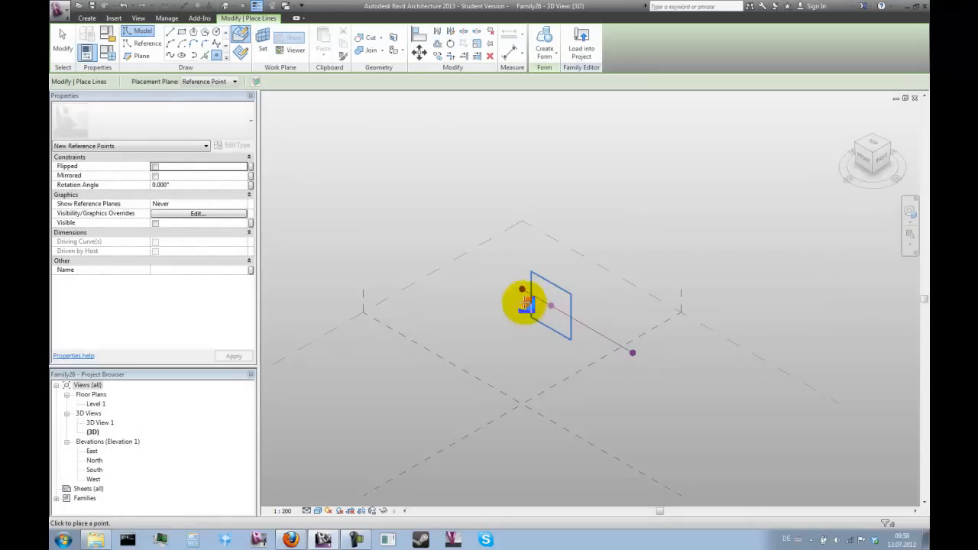
{"action": "left_click", "coordinate": [550, 305]}
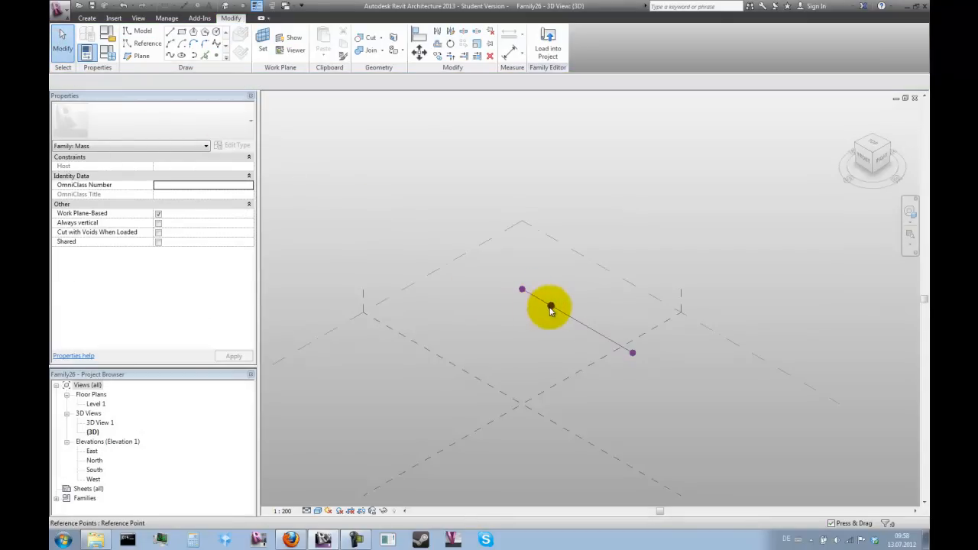
{"action": "left_click", "coordinate": [550, 307]}
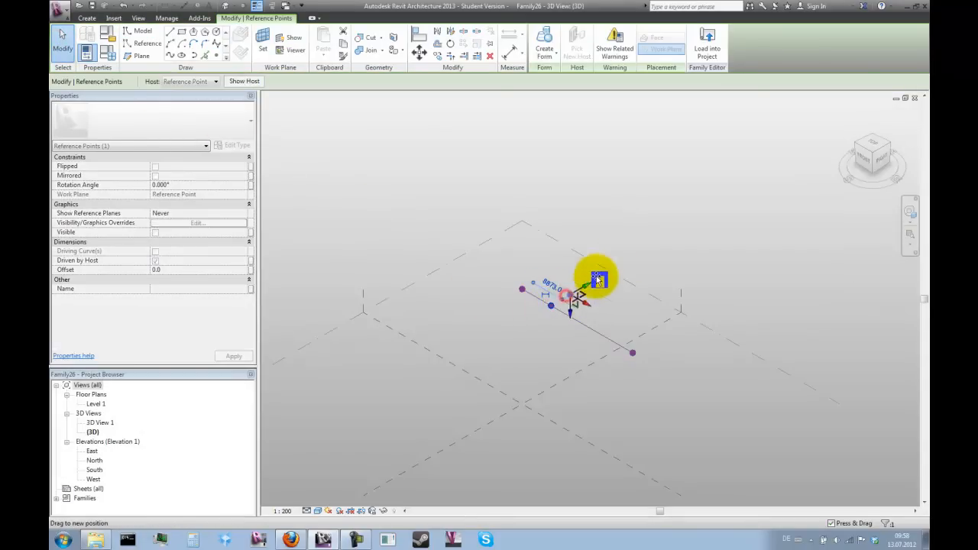
{"action": "left_click_drag", "start_coordinate": [599, 278], "coordinate": [654, 247]}
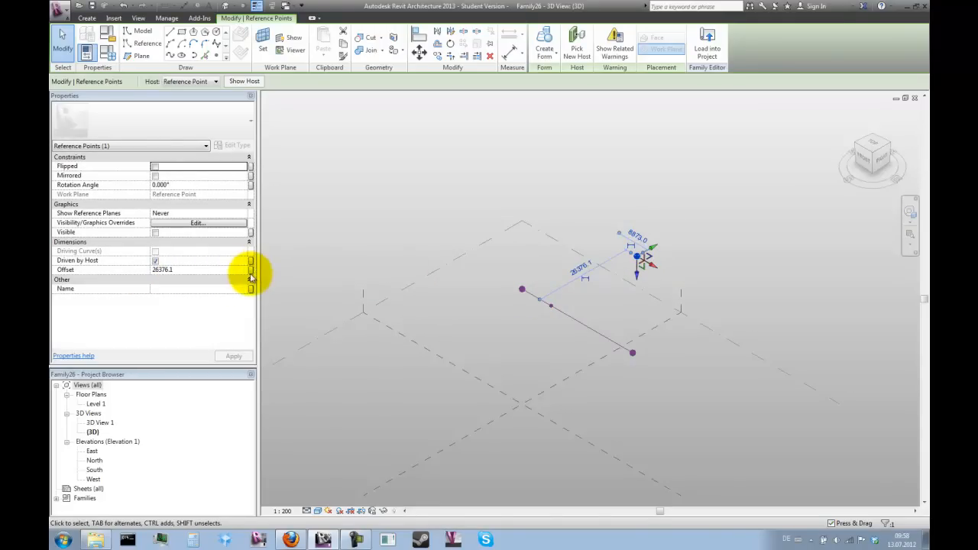
Step: Drive the raised point's Offset with the existing sphere_radius parameter
{"action": "left_click", "coordinate": [252, 270]}
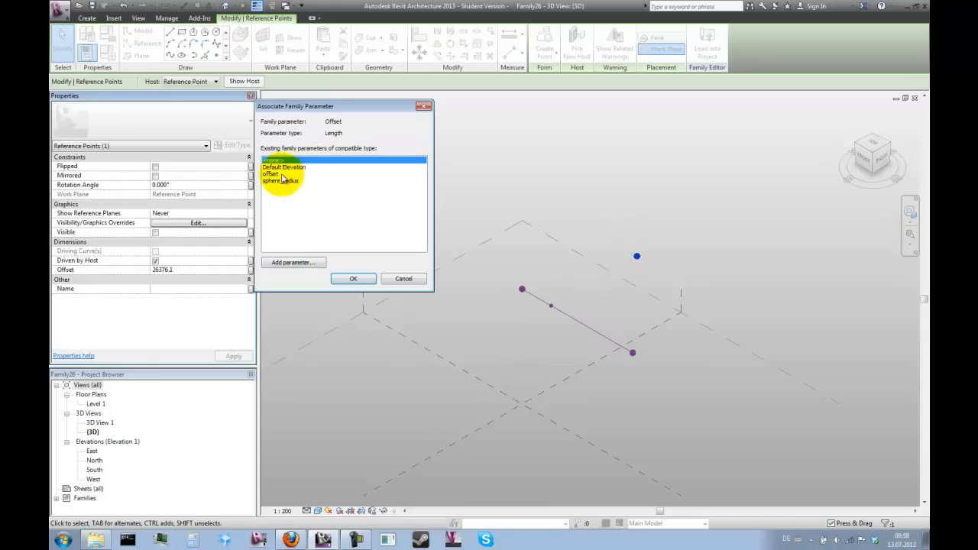
{"action": "left_click", "coordinate": [282, 181]}
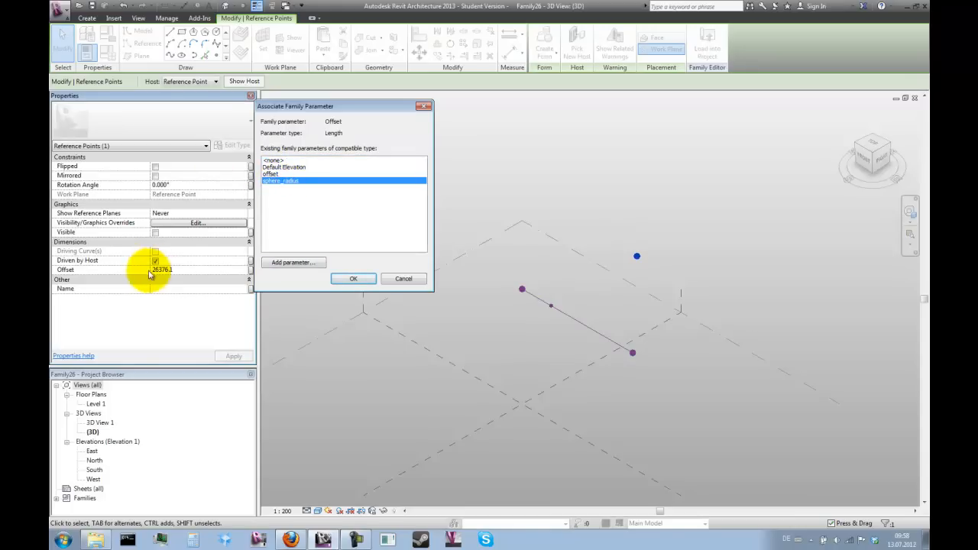
{"action": "left_click", "coordinate": [354, 278]}
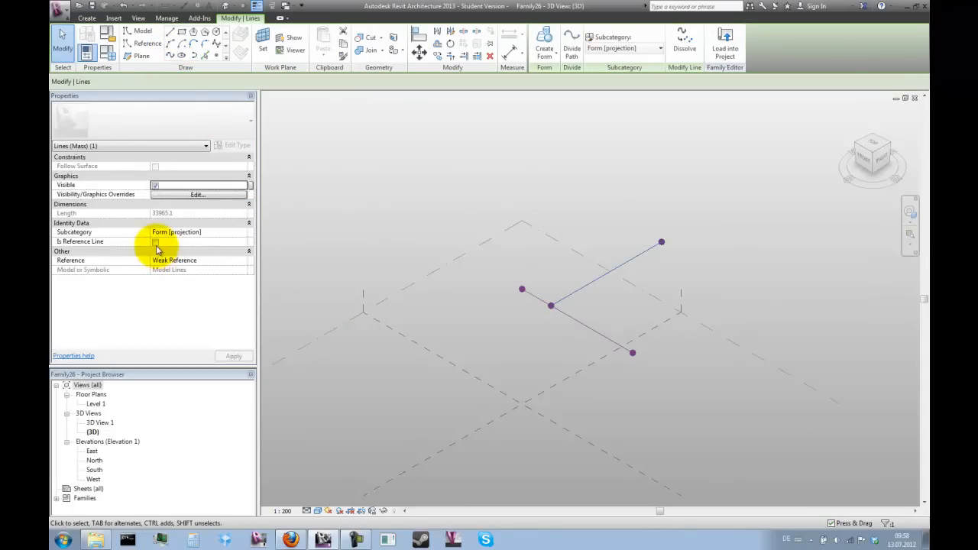
Step: Tick Is Reference Line for the new upward line and confirm the change
{"action": "left_click", "coordinate": [156, 241]}
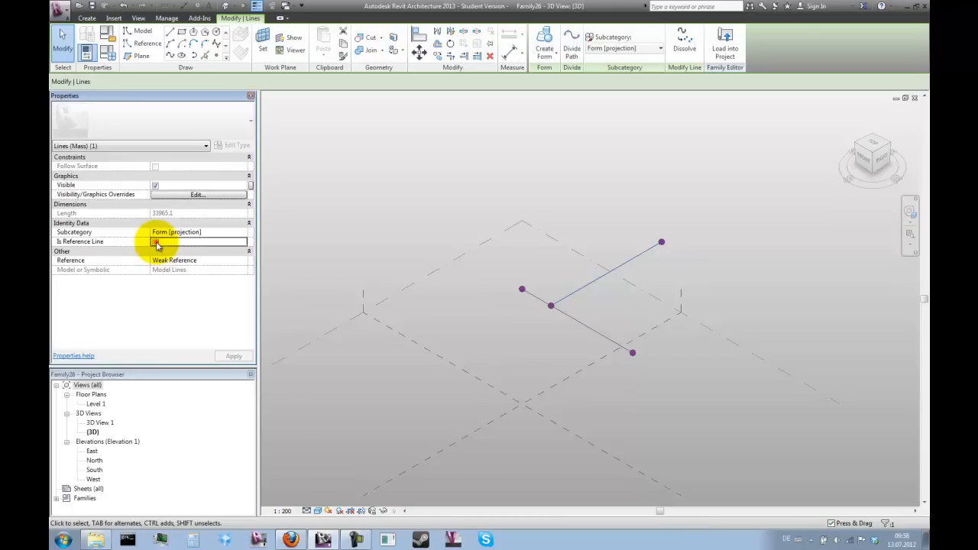
{"action": "left_click", "coordinate": [393, 160]}
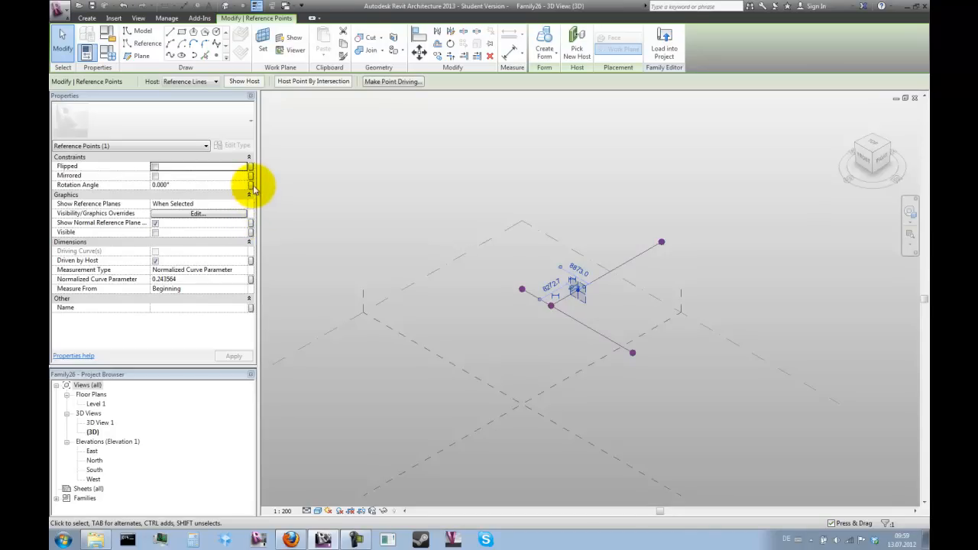
Step: Link the hosted point's rotation angle to a new parameter named RotationE
{"action": "left_click", "coordinate": [253, 187]}
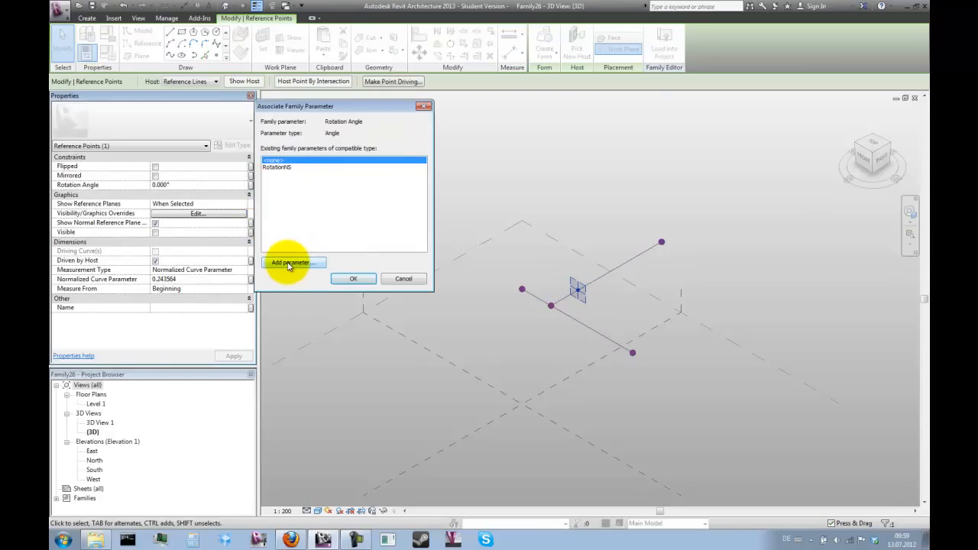
{"action": "left_click", "coordinate": [293, 262]}
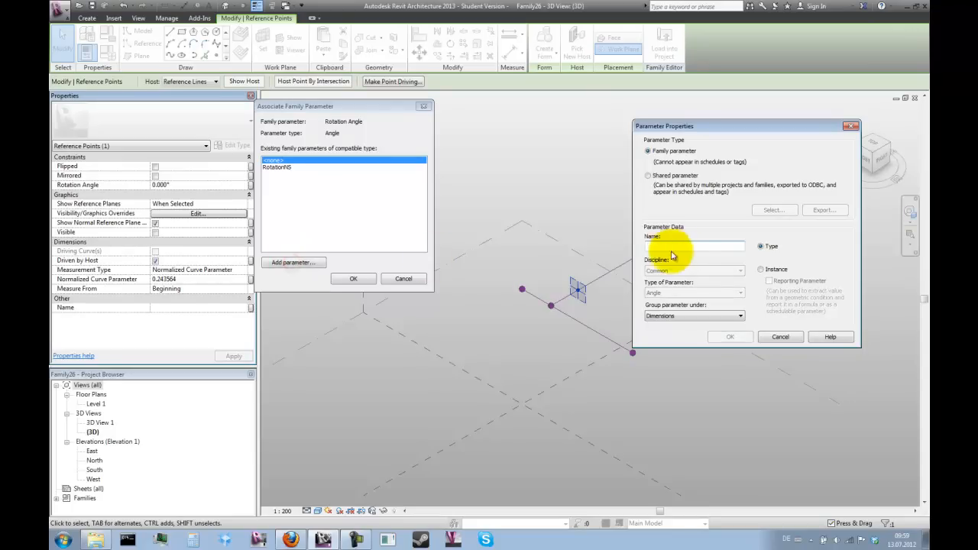
{"action": "type", "text": "Rotat"}
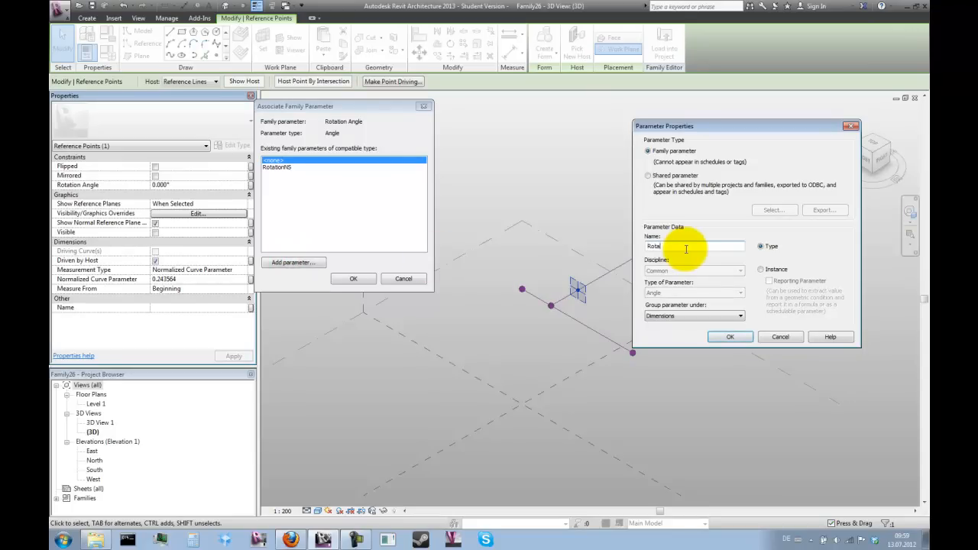
{"action": "type", "text": "RotationE"}
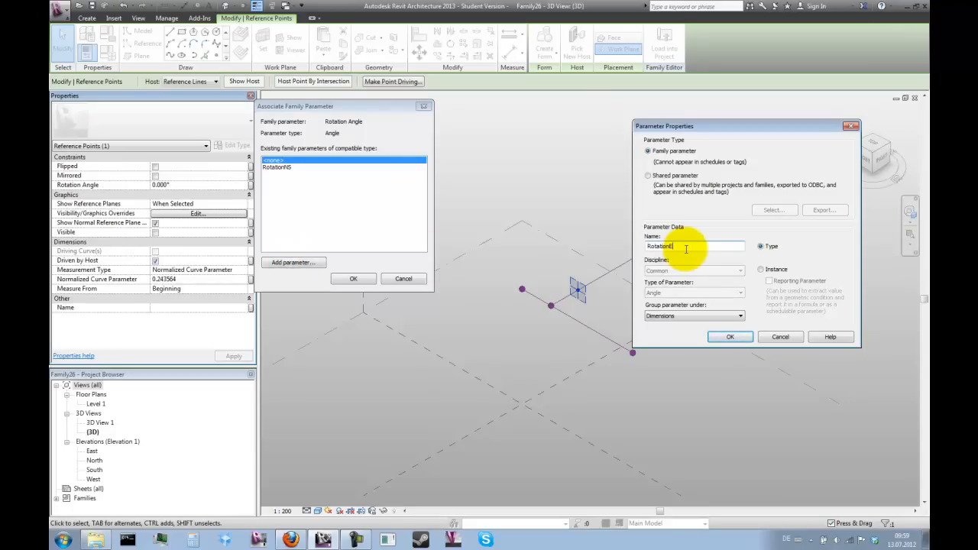
{"action": "left_click", "coordinate": [730, 337]}
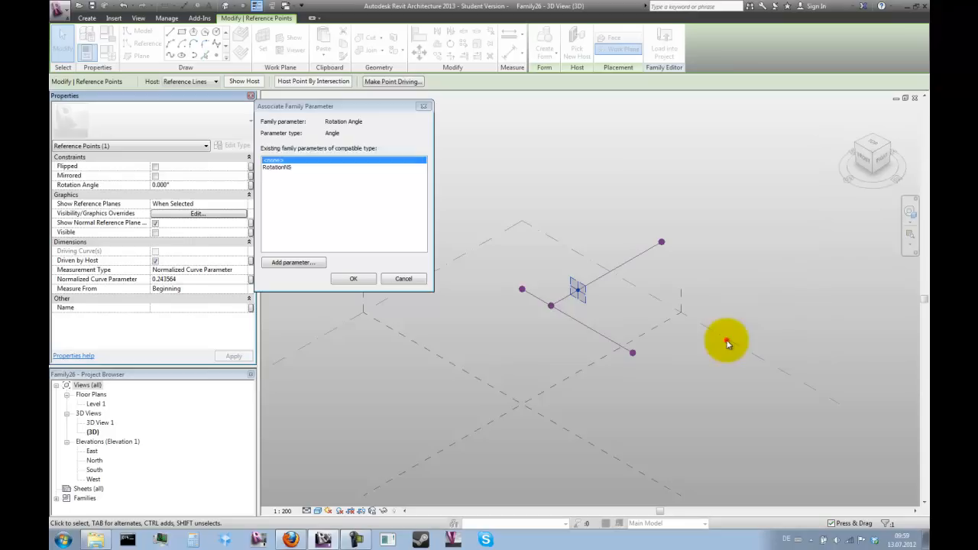
Step: Associate the point's Normalized Curve Parameter with PositionZero and orbit to check
{"action": "left_click", "coordinate": [353, 279]}
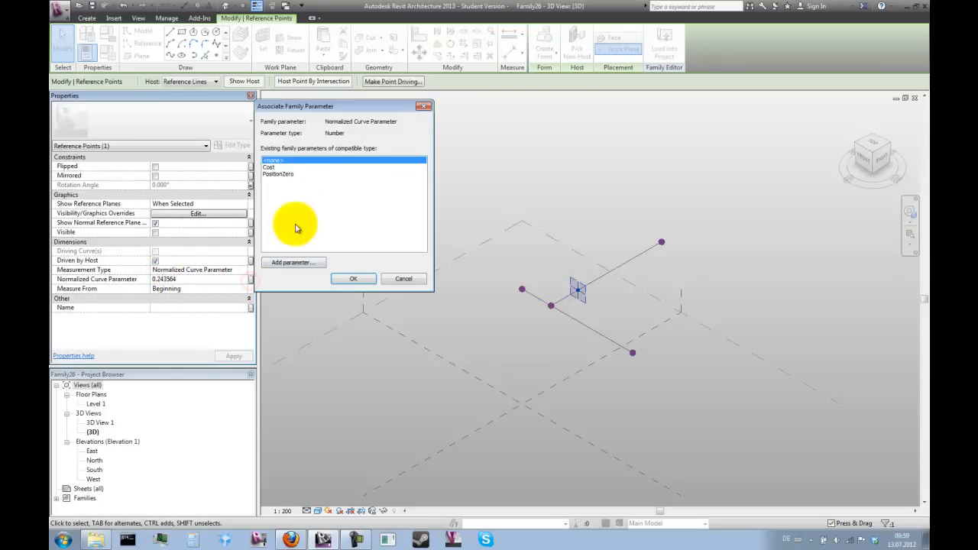
{"action": "left_click", "coordinate": [278, 174]}
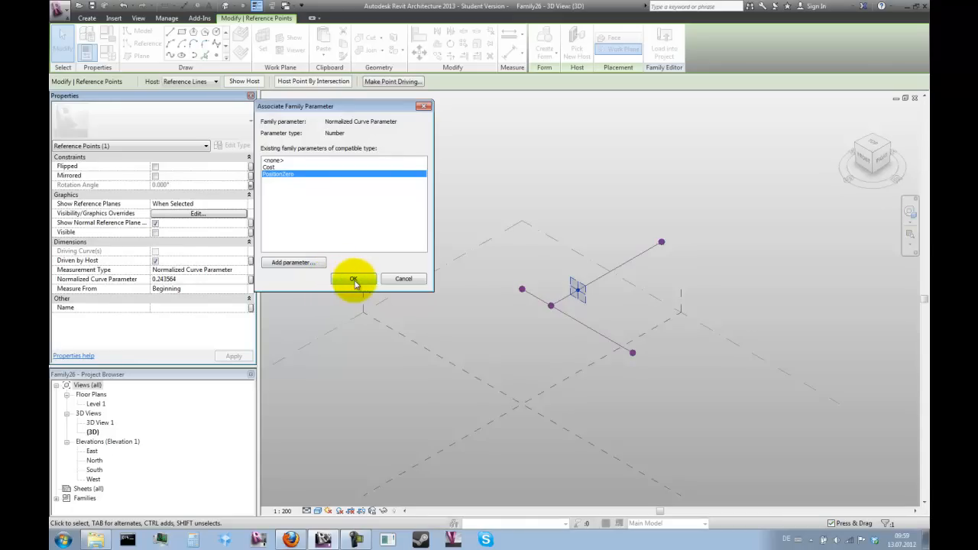
{"action": "left_click", "coordinate": [353, 278]}
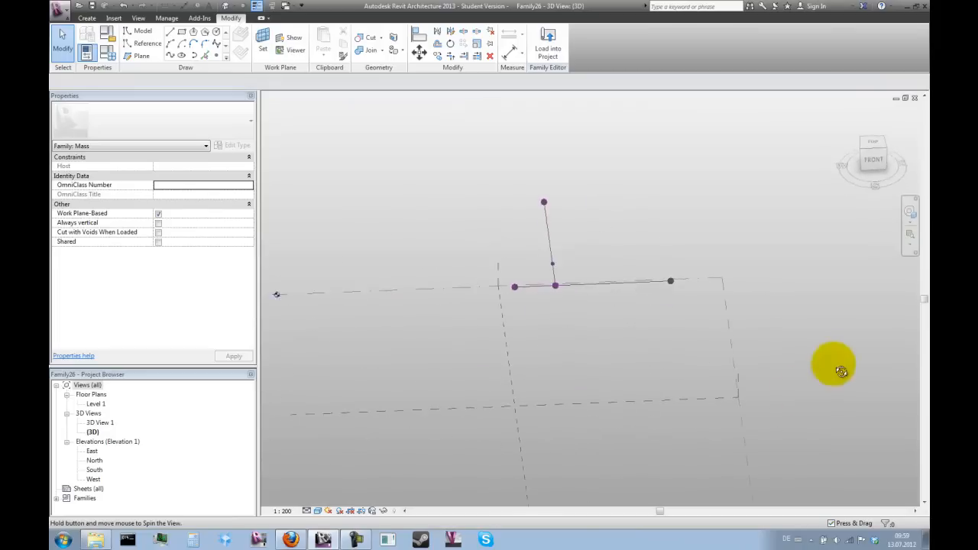
{"action": "left_click_drag", "start_coordinate": [834, 373], "coordinate": [716, 390]}
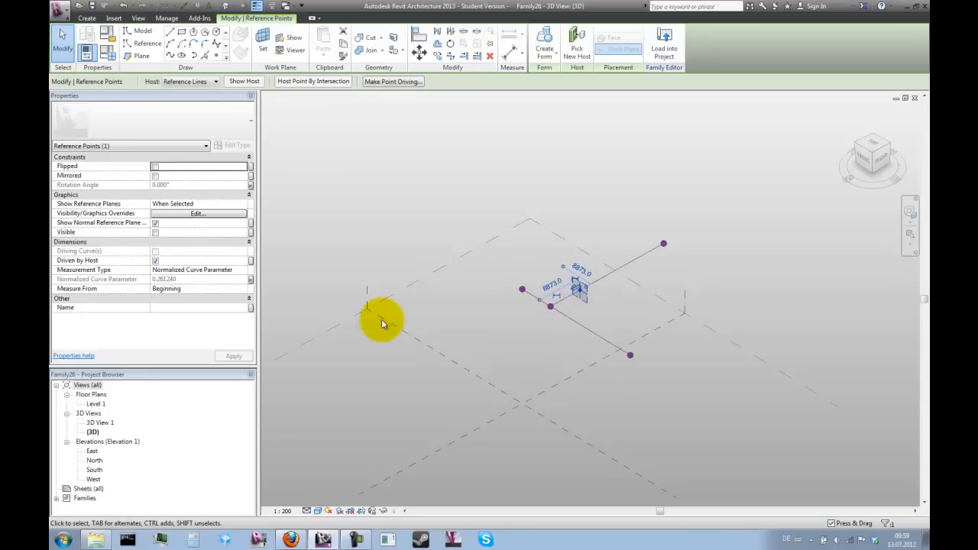
{"action": "mouse_move", "coordinate": [176, 269]}
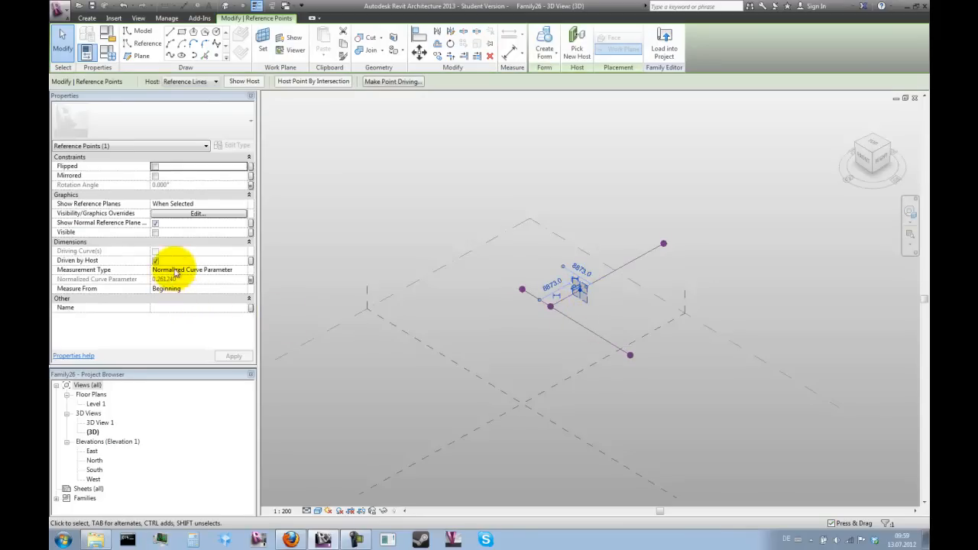
Step: Set the point's Show Reference Planes to Always and toggle Show Normal Reference Plane
{"action": "left_click", "coordinate": [241, 204]}
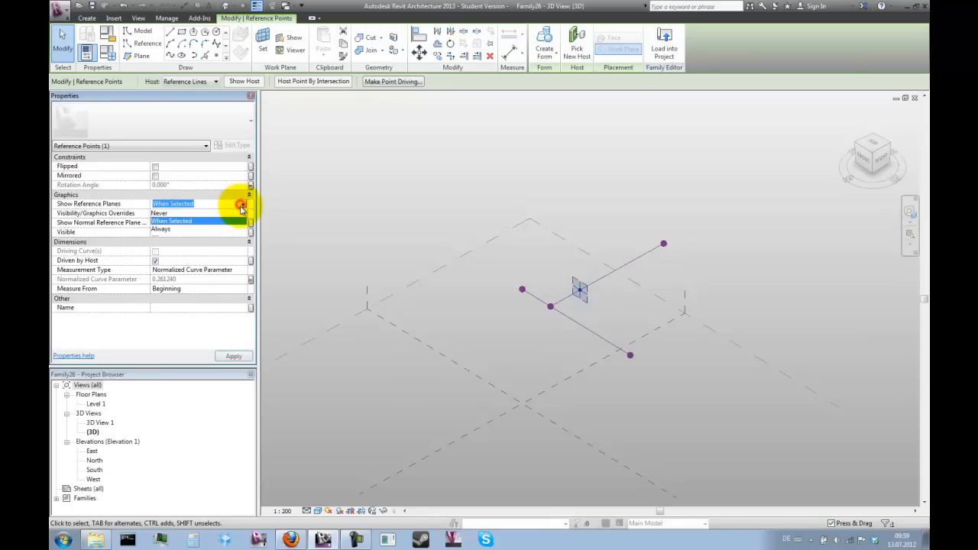
{"action": "left_click", "coordinate": [160, 230]}
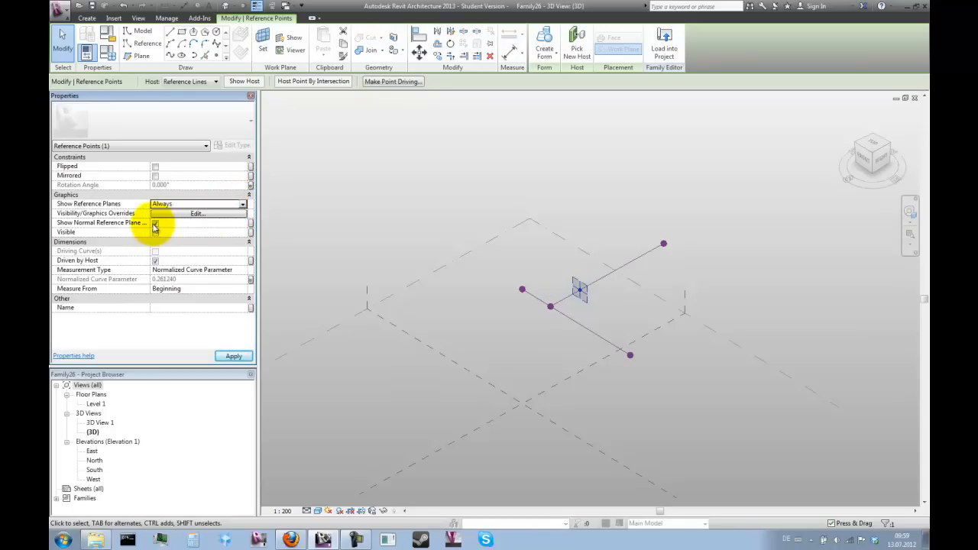
{"action": "left_click", "coordinate": [156, 222]}
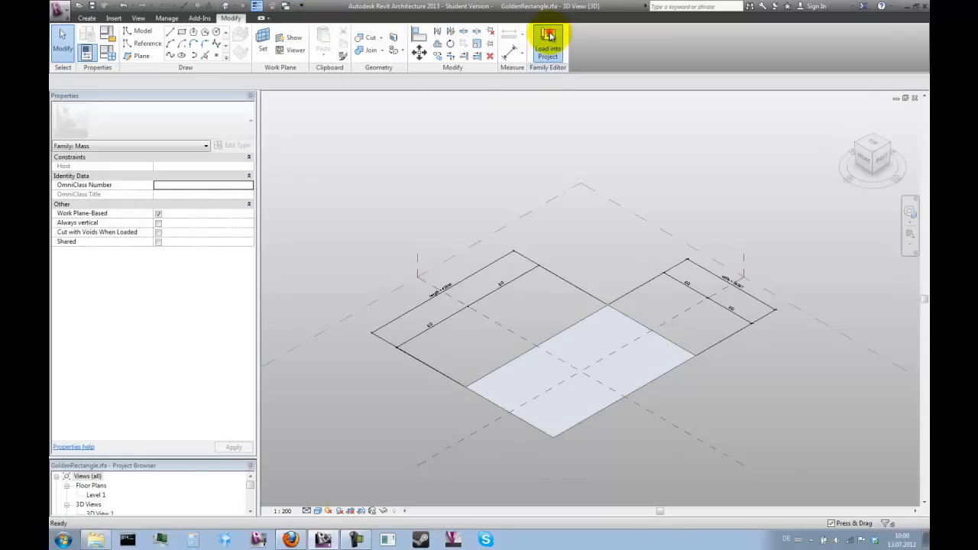
Step: Place a GoldenRectangle using the central reference point as work plane, then orbit
{"action": "left_click", "coordinate": [548, 48]}
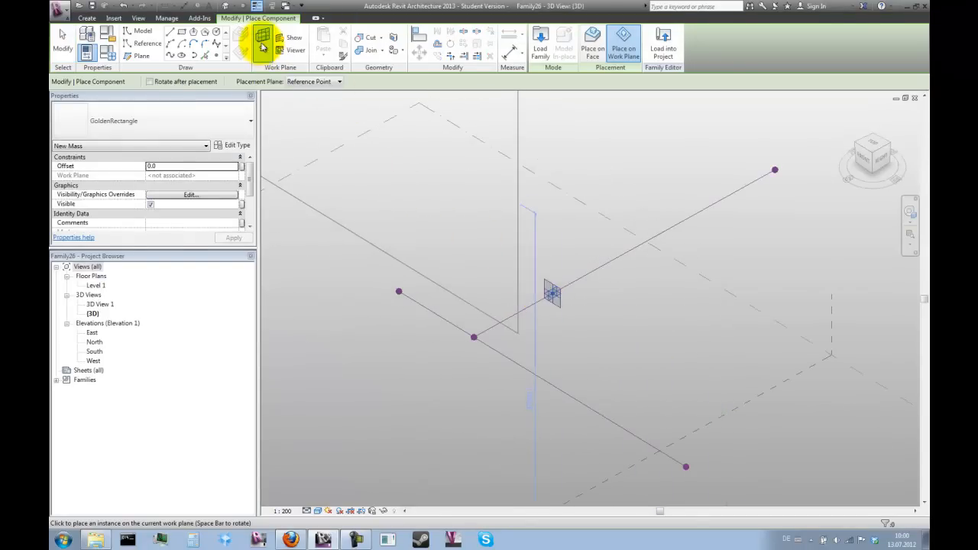
{"action": "left_click", "coordinate": [552, 295]}
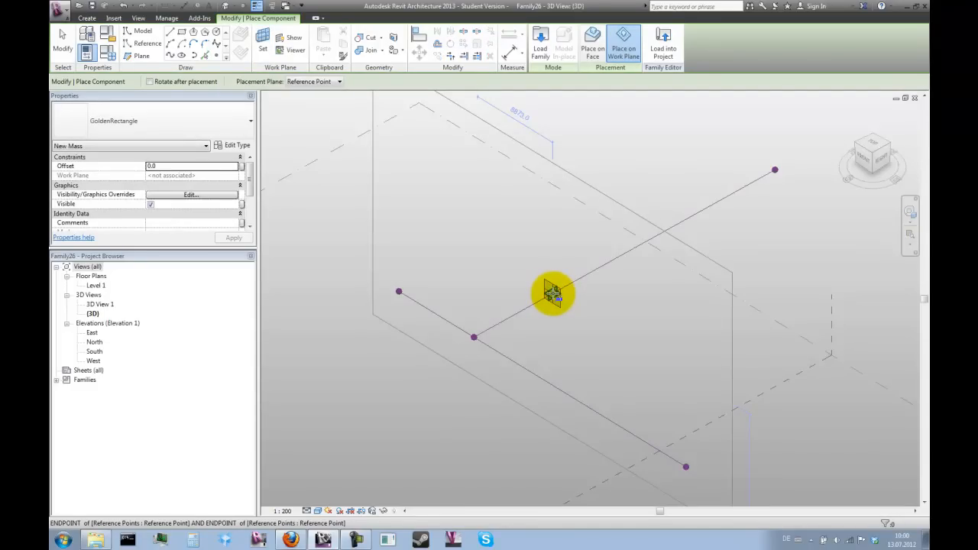
{"action": "left_click", "coordinate": [262, 39]}
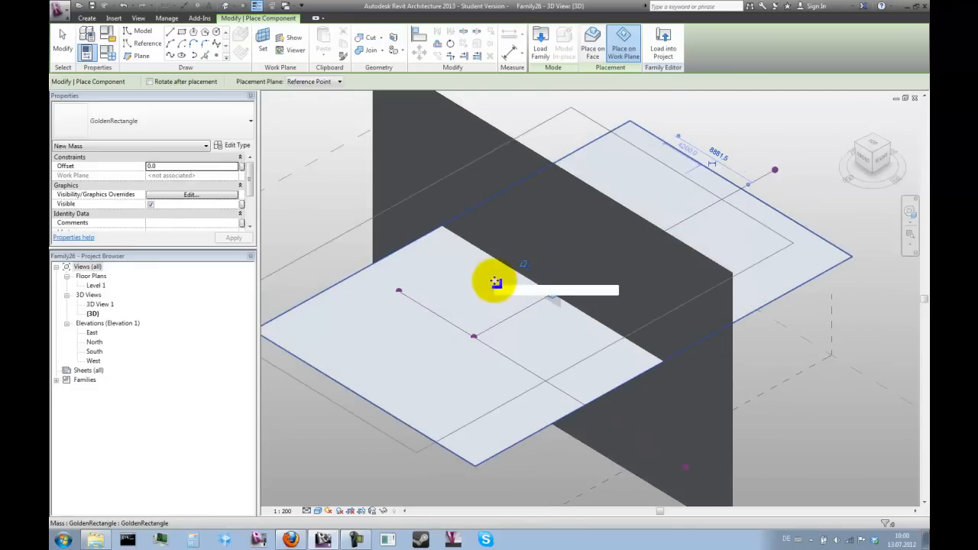
{"action": "left_click", "coordinate": [262, 40]}
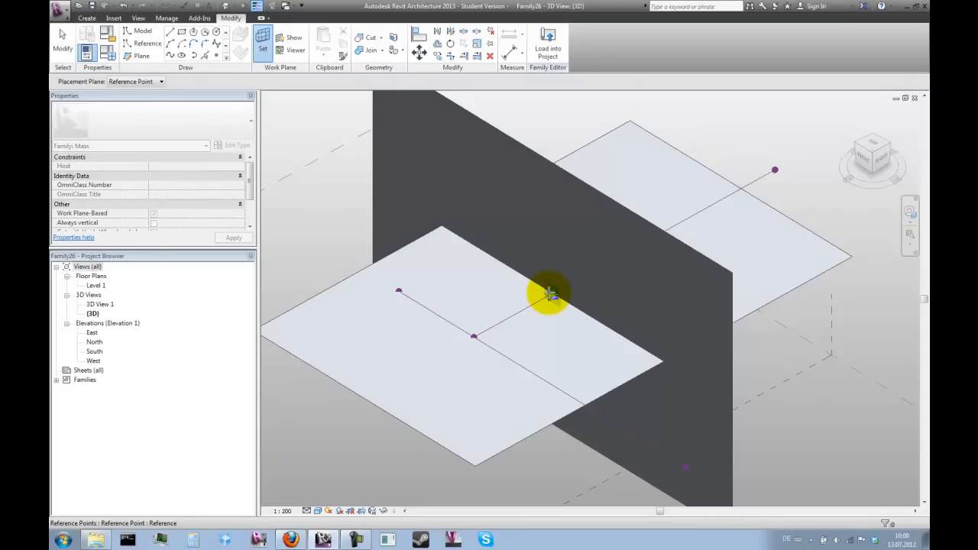
{"action": "left_click", "coordinate": [623, 42]}
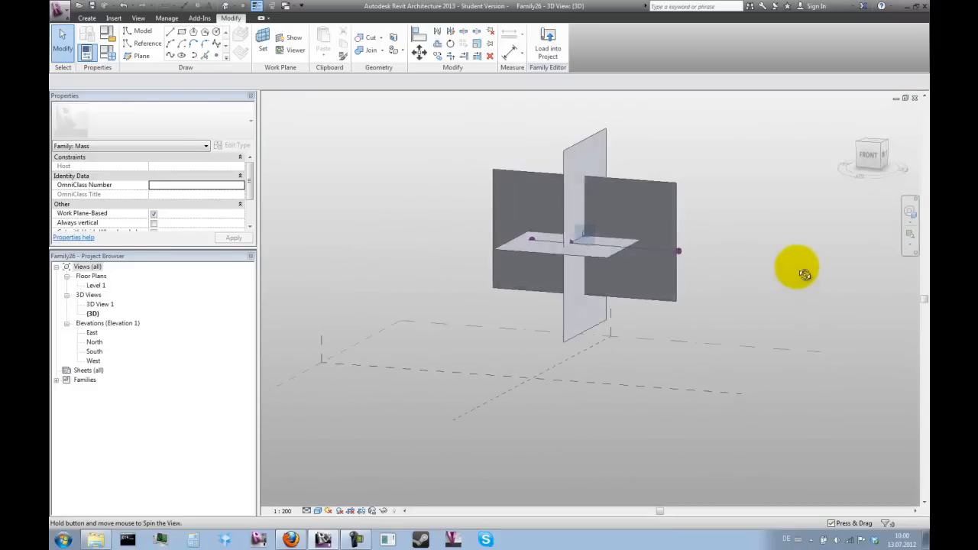
{"action": "left_click_drag", "start_coordinate": [797, 274], "coordinate": [776, 363]}
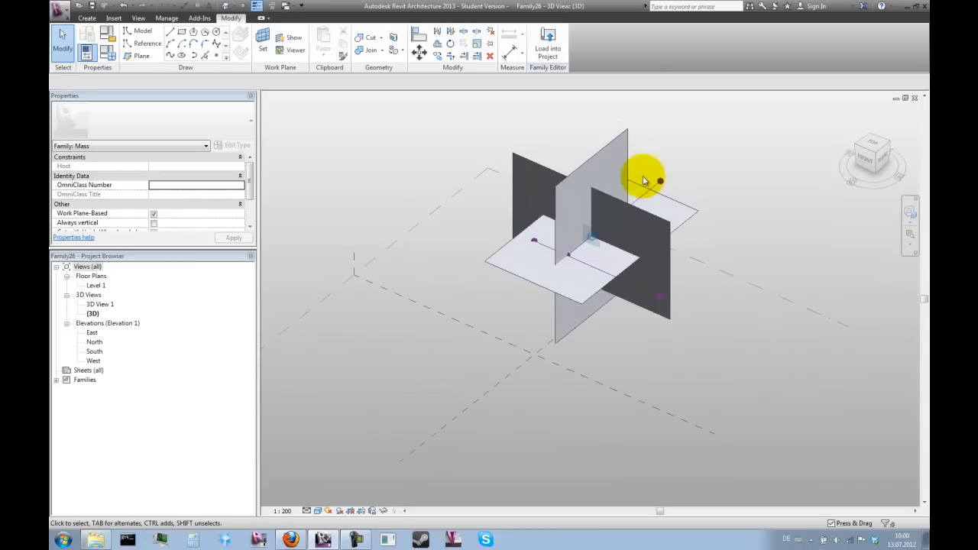
{"action": "left_click", "coordinate": [547, 287]}
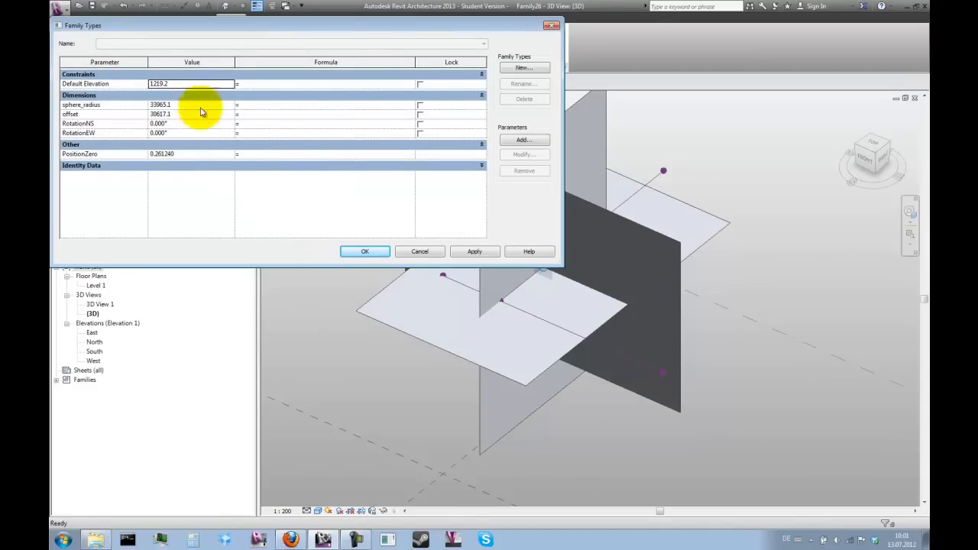
{"action": "mouse_move", "coordinate": [208, 159]}
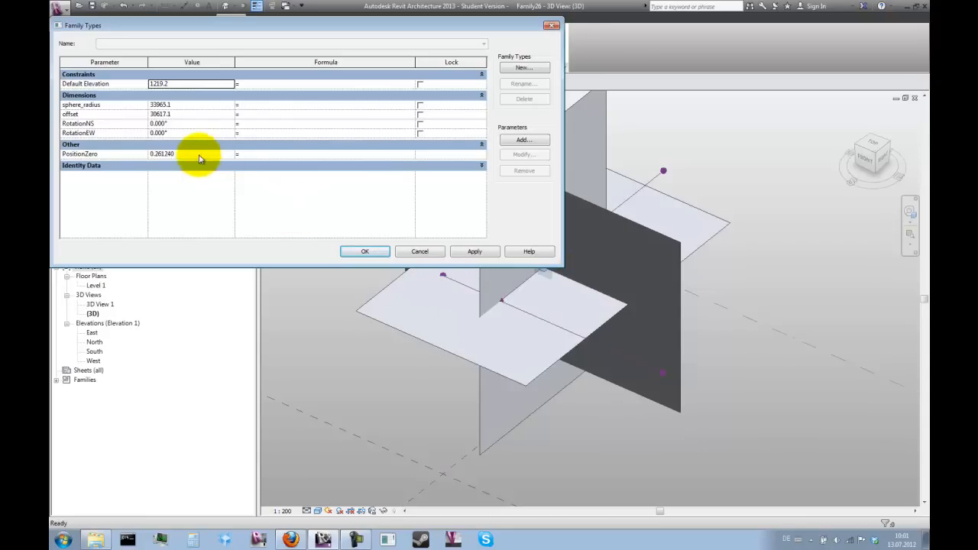
Step: Set PositionZero to 0, apply, and accept the identical-points warning
{"action": "type", "text": "0"}
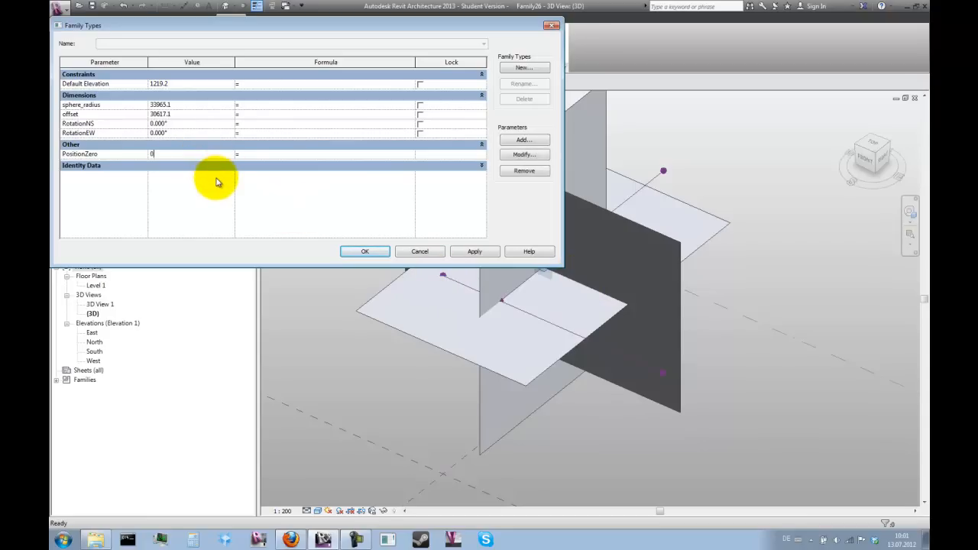
{"action": "mouse_move", "coordinate": [106, 156]}
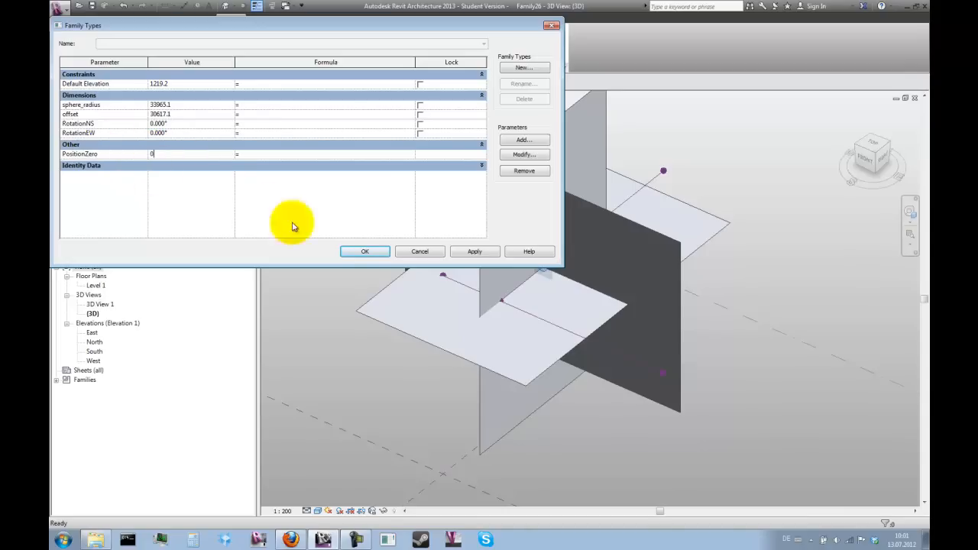
{"action": "left_click", "coordinate": [474, 252]}
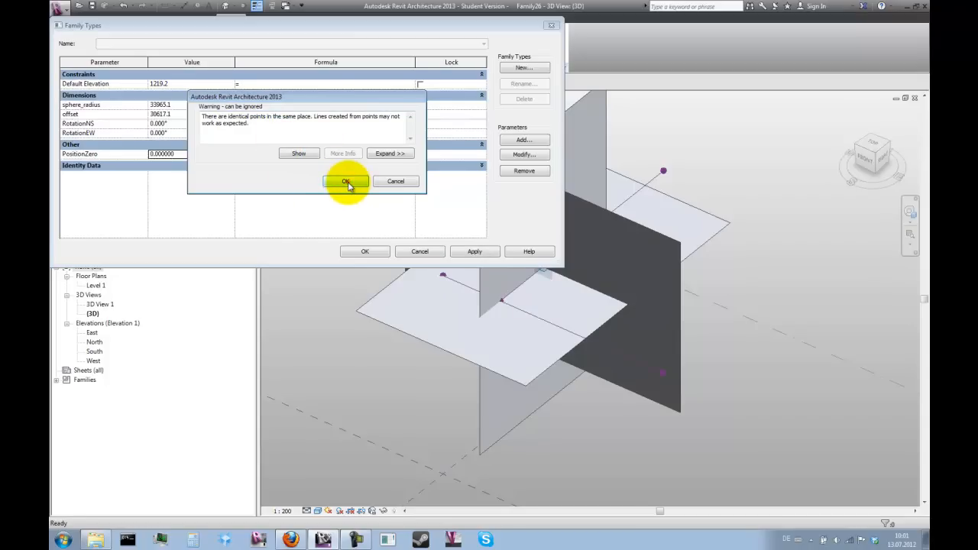
{"action": "left_click", "coordinate": [346, 181]}
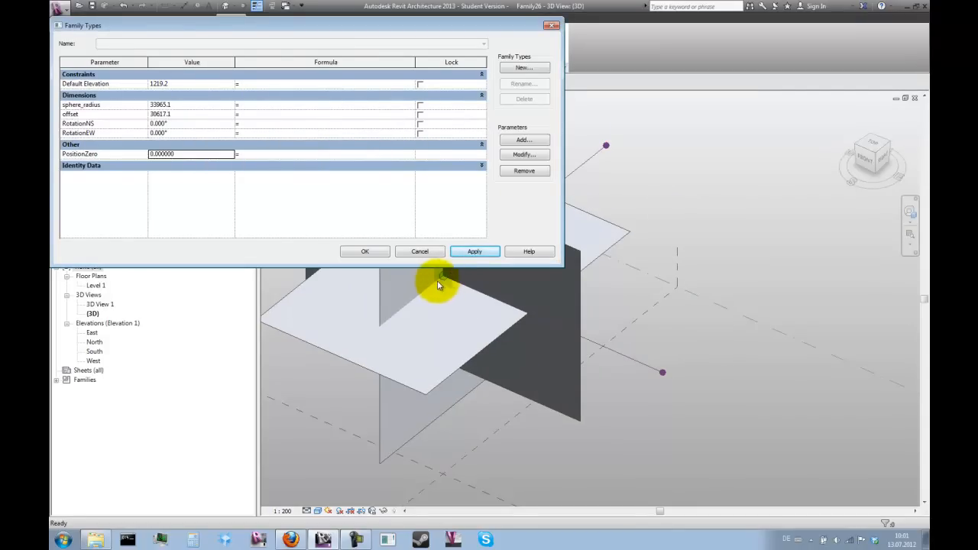
{"action": "mouse_move", "coordinate": [195, 134]}
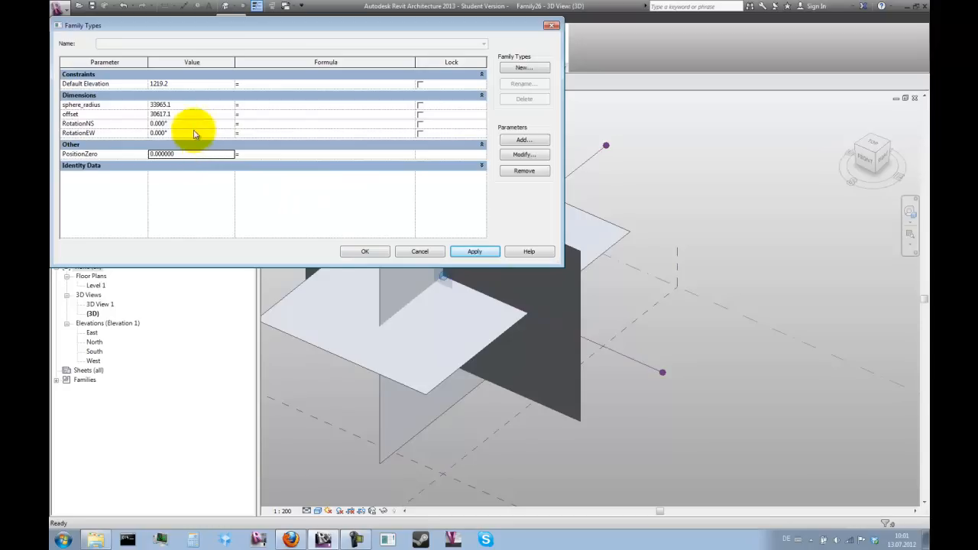
{"action": "mouse_move", "coordinate": [271, 120]}
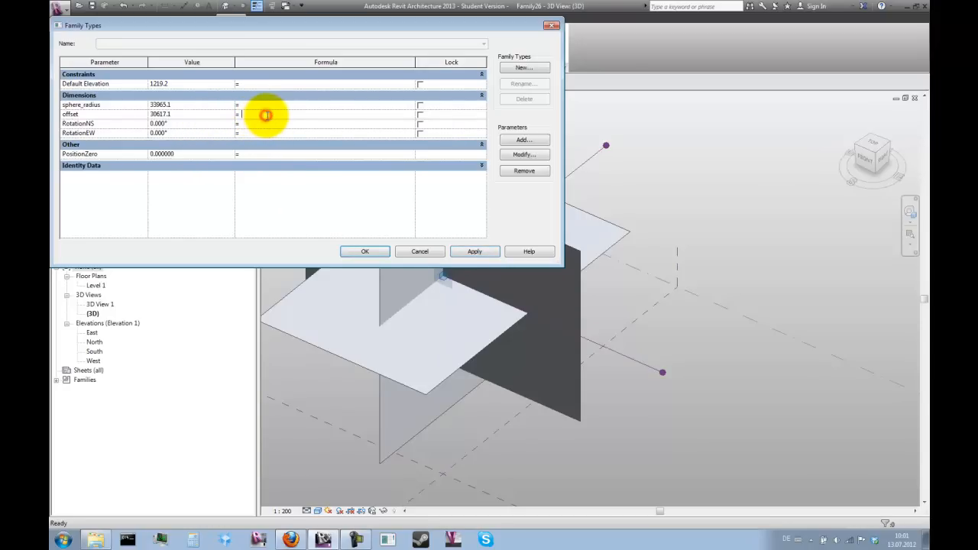
Step: Give offset the formula =sphere_radius and set sphere_radius to 35000
{"action": "type", "text": "sphere"}
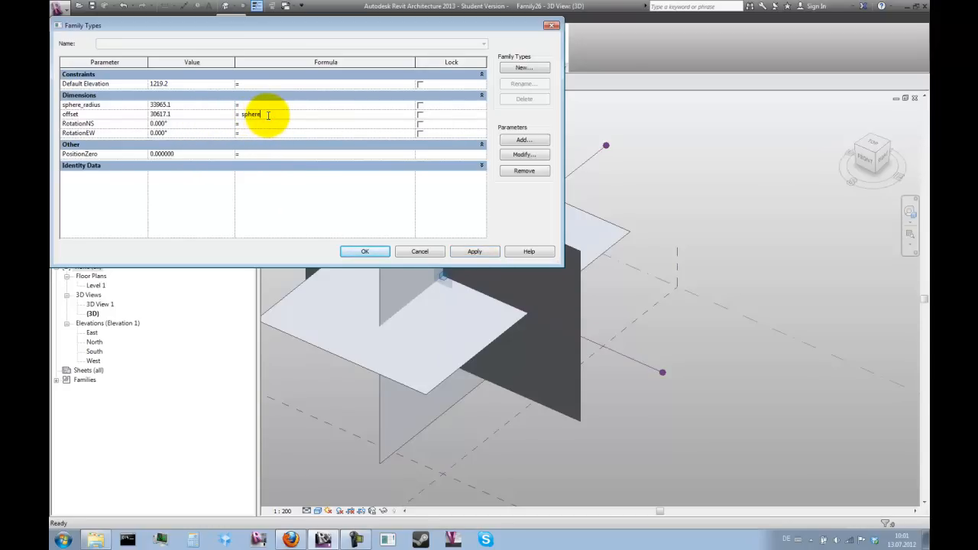
{"action": "type", "text": "_radius"}
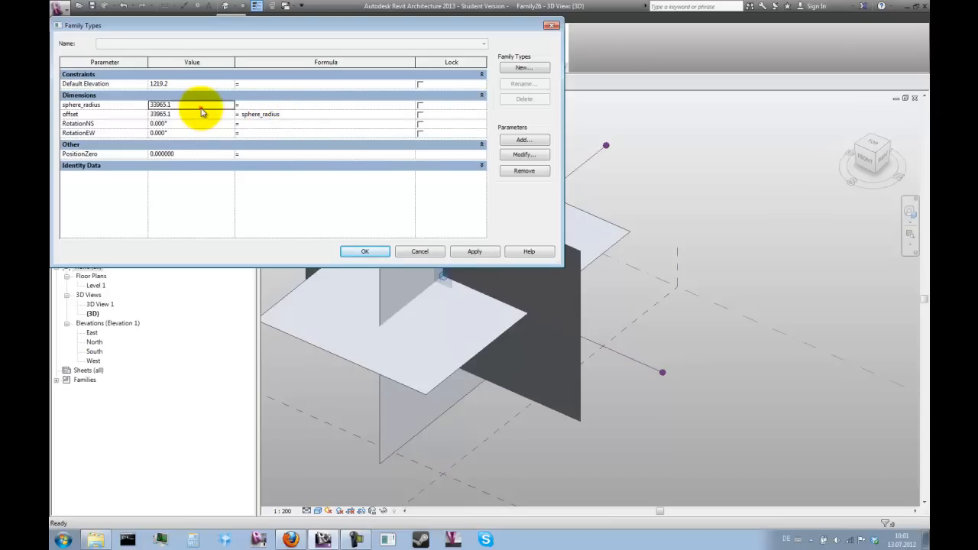
{"action": "type", "text": "35"}
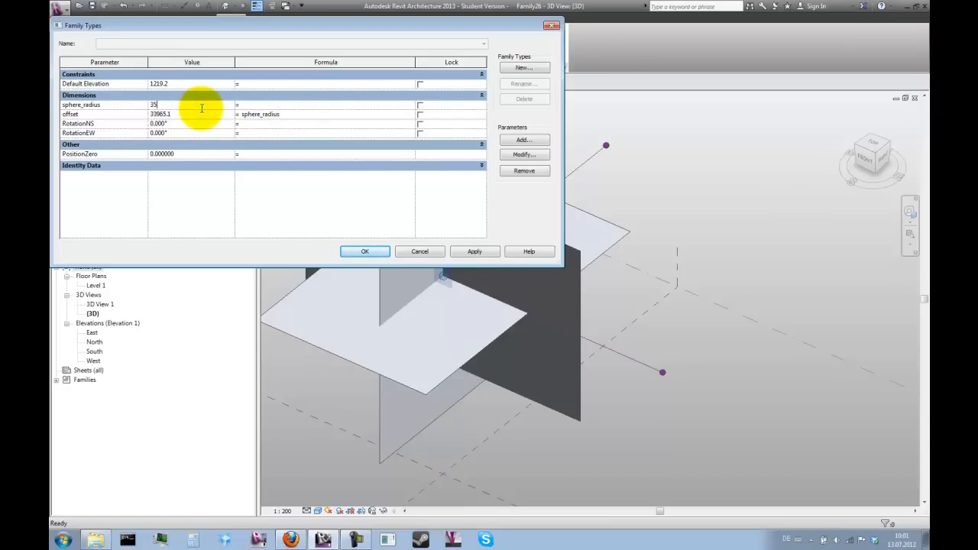
{"action": "type", "text": "35000"}
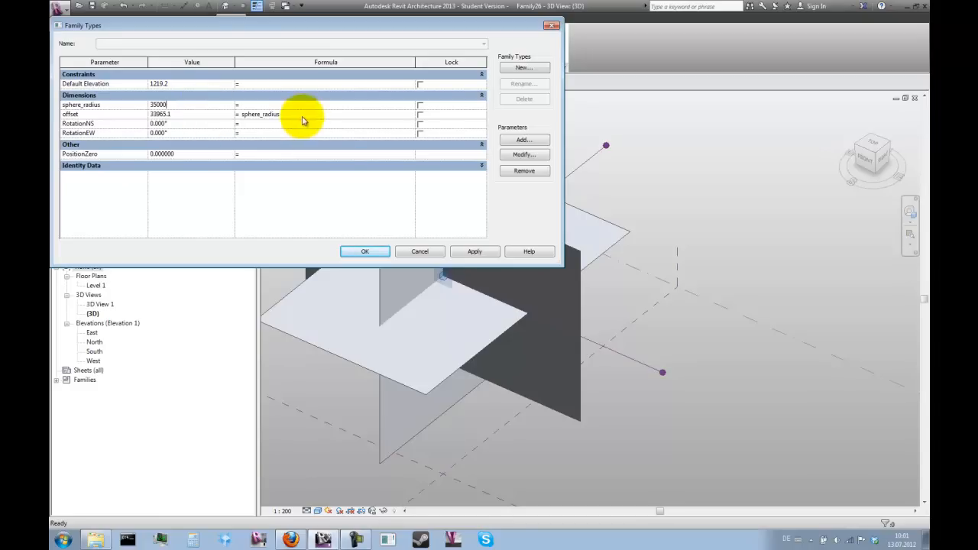
{"action": "left_click", "coordinate": [474, 251]}
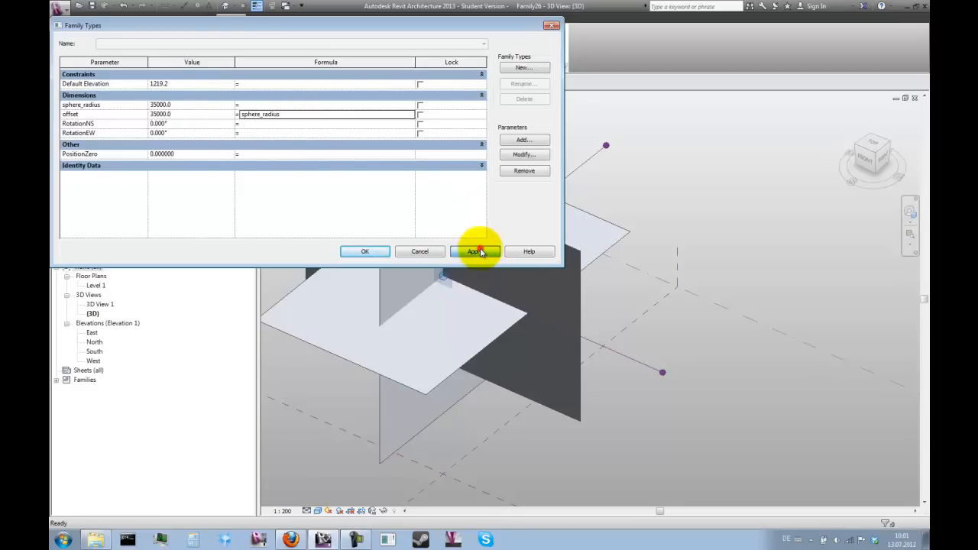
{"action": "left_click", "coordinate": [475, 251]}
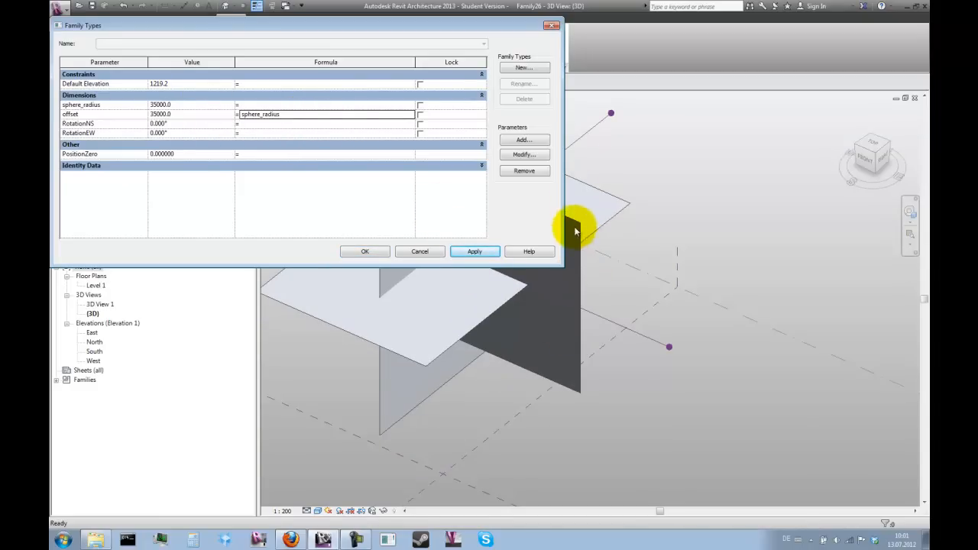
{"action": "mouse_move", "coordinate": [427, 279]}
{"action": "type", "text": "15"}
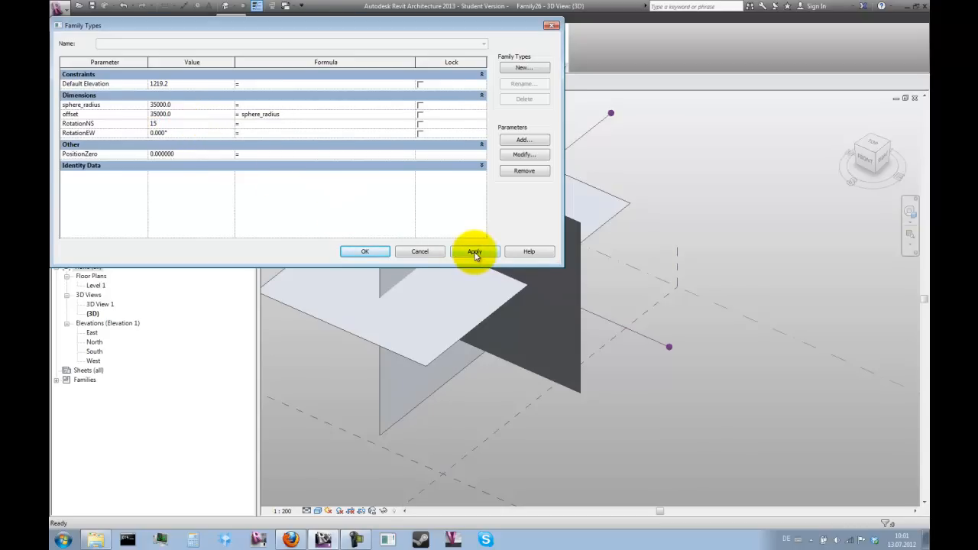
Step: Preview RotationNS and RotationEW at 15°, then close Family Types with rotations at zero
{"action": "left_click", "coordinate": [474, 252]}
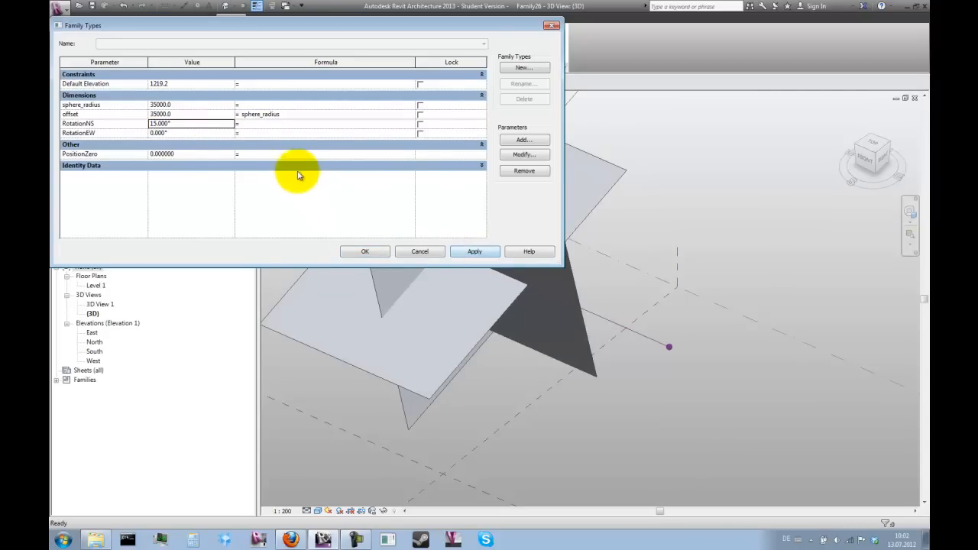
{"action": "left_click", "coordinate": [189, 123]}
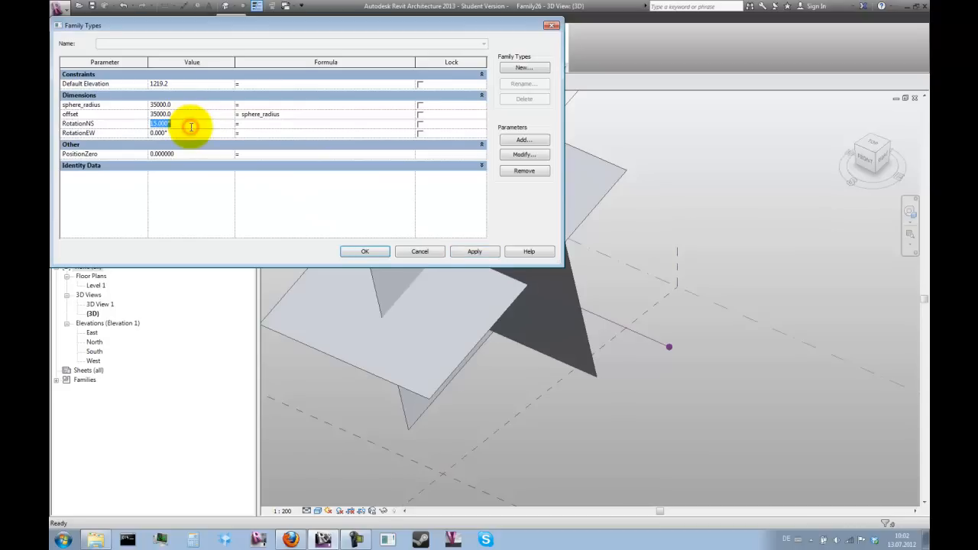
{"action": "left_click", "coordinate": [191, 132]}
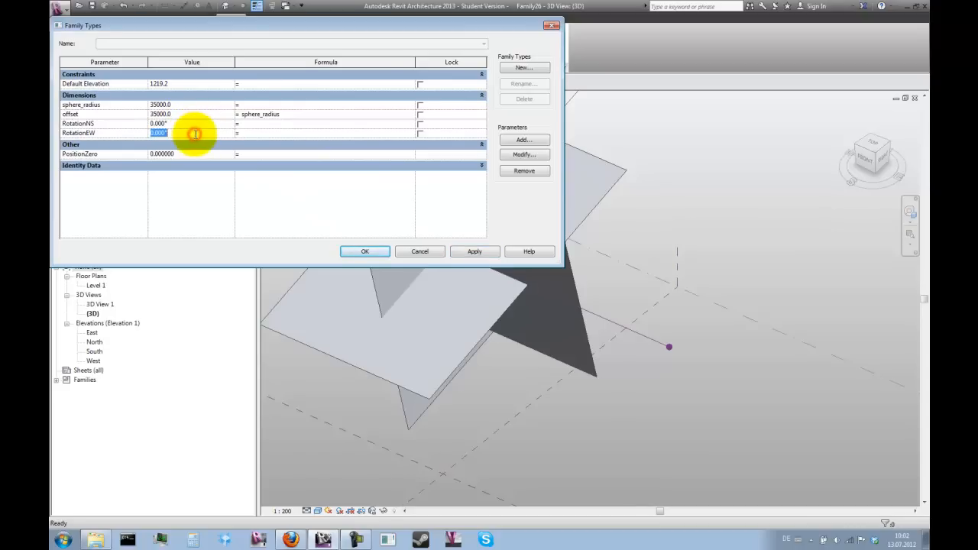
{"action": "type", "text": "15"}
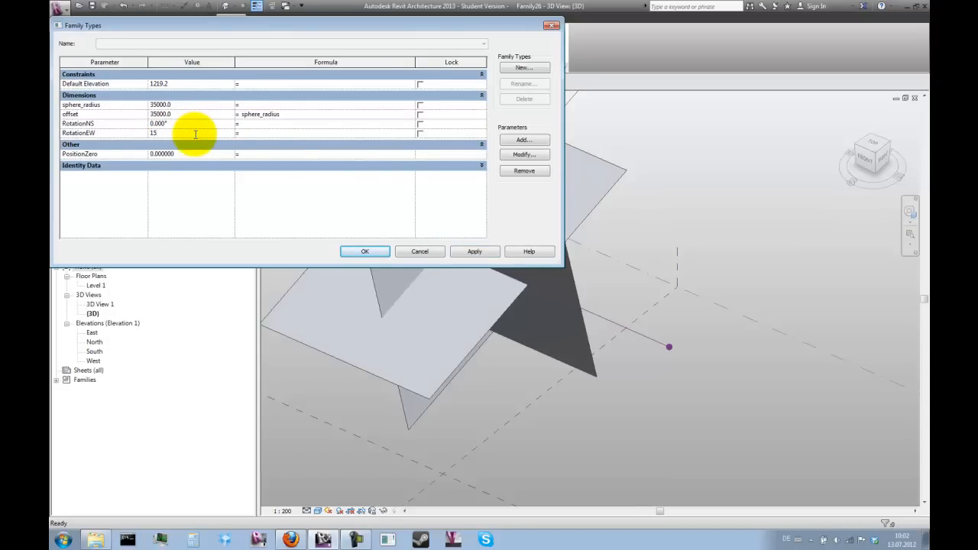
{"action": "left_click", "coordinate": [474, 252]}
{"action": "type", "text": "0"}
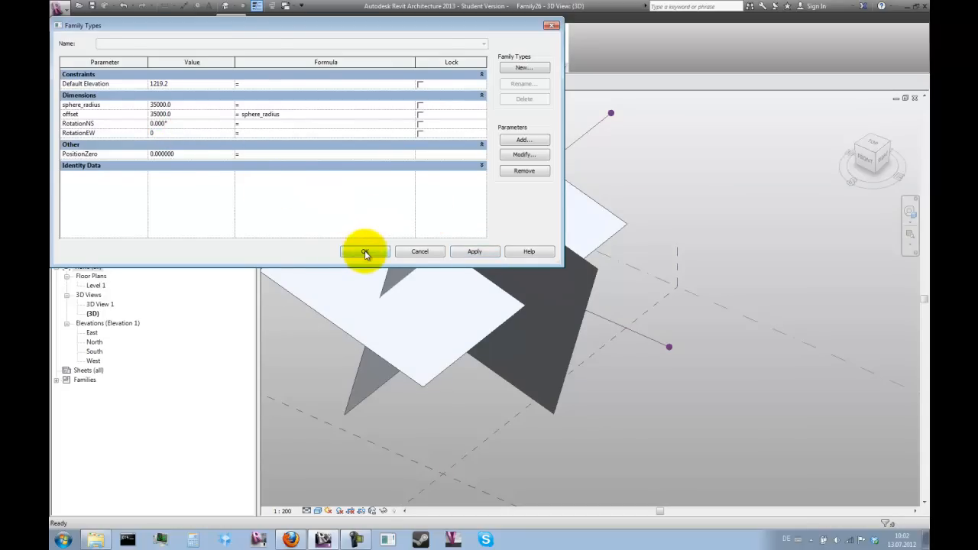
{"action": "left_click", "coordinate": [365, 251]}
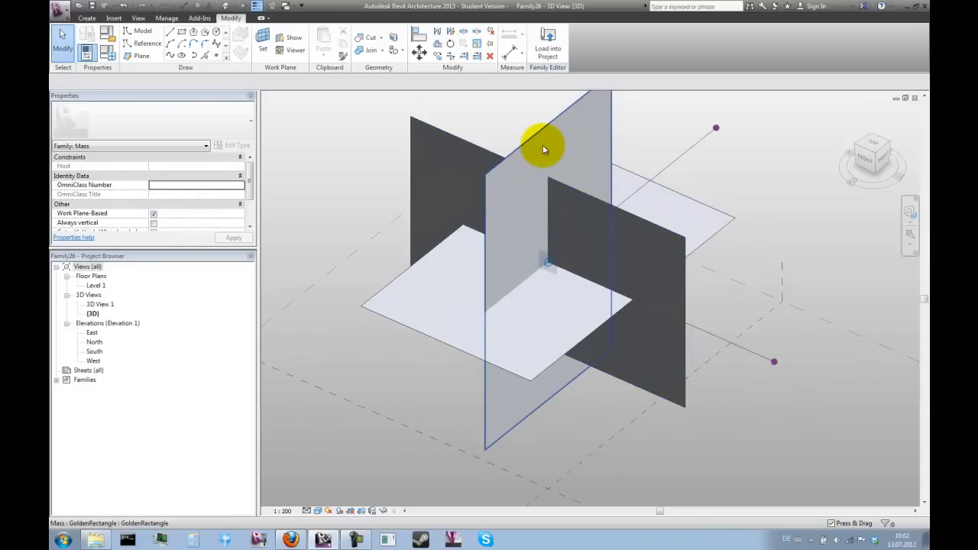
Step: In the rectangle's type properties, associate sphere_radius with the family's sphere_radius parameter
{"action": "left_click", "coordinate": [544, 148]}
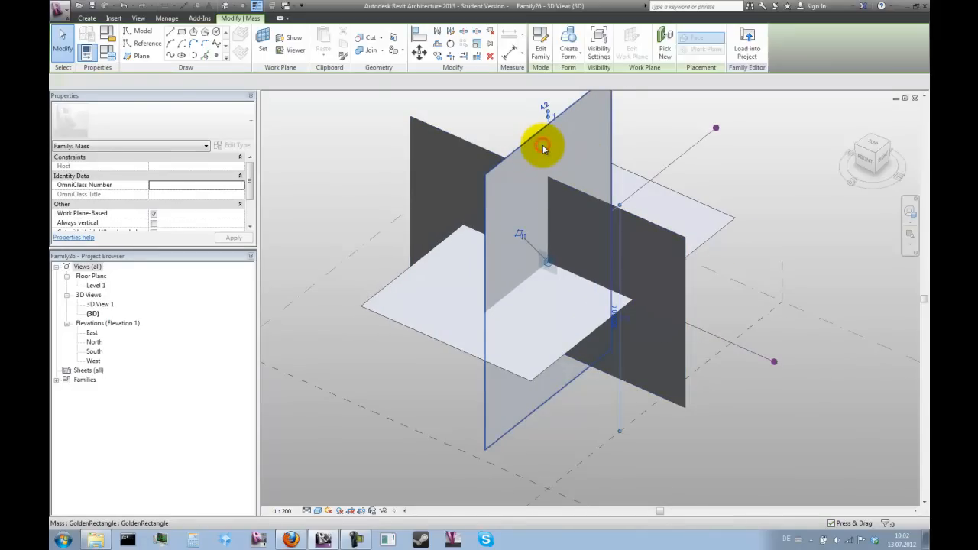
{"action": "left_click", "coordinate": [544, 147]}
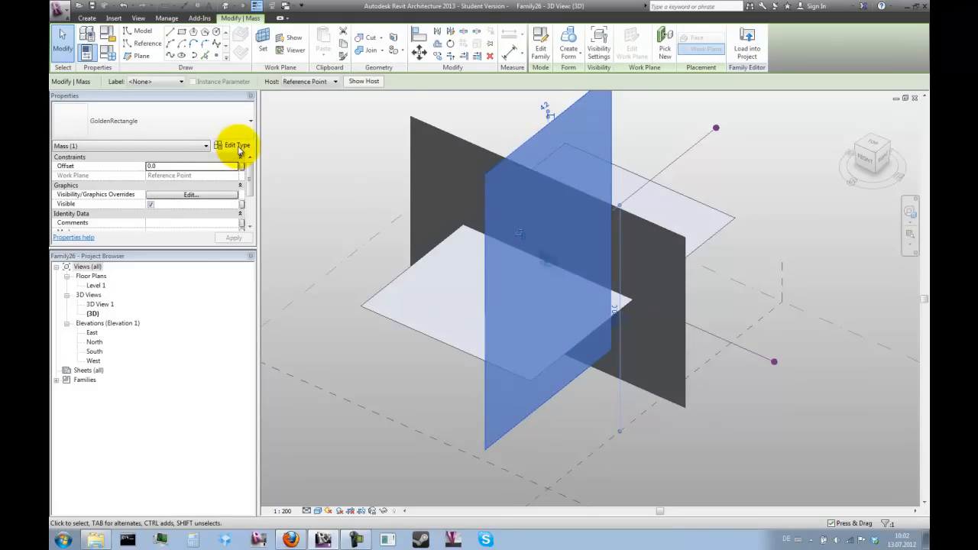
{"action": "left_click", "coordinate": [237, 145]}
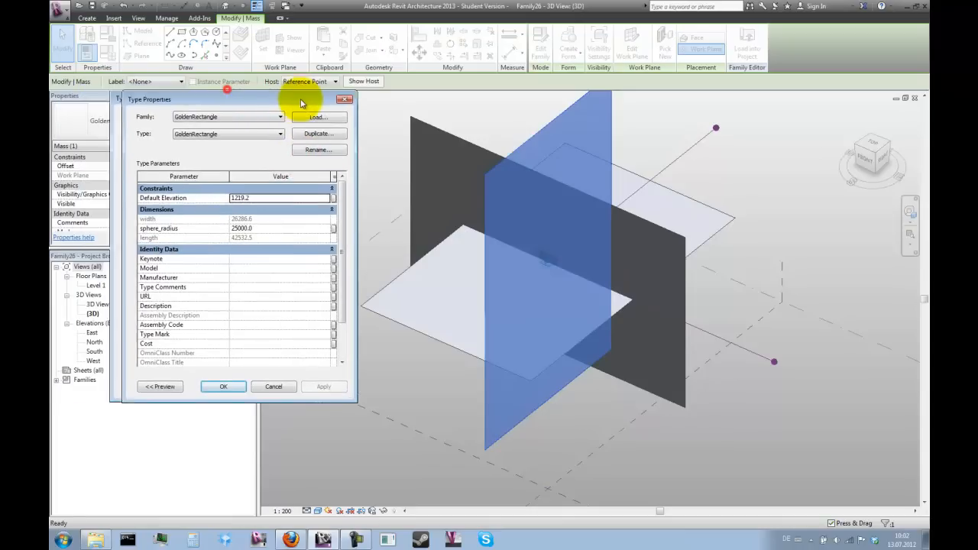
{"action": "left_click_drag", "start_coordinate": [226, 99], "coordinate": [352, 96]}
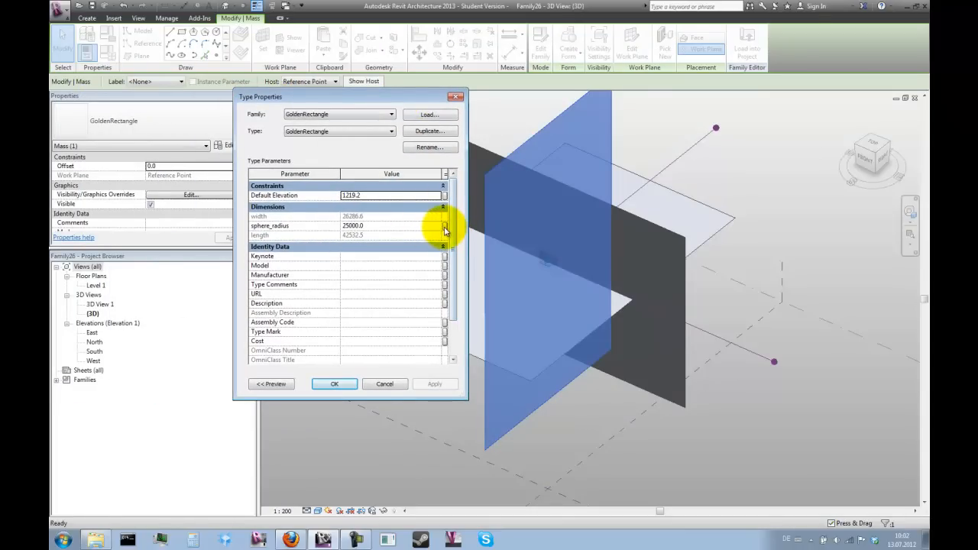
{"action": "mouse_move", "coordinate": [453, 227]}
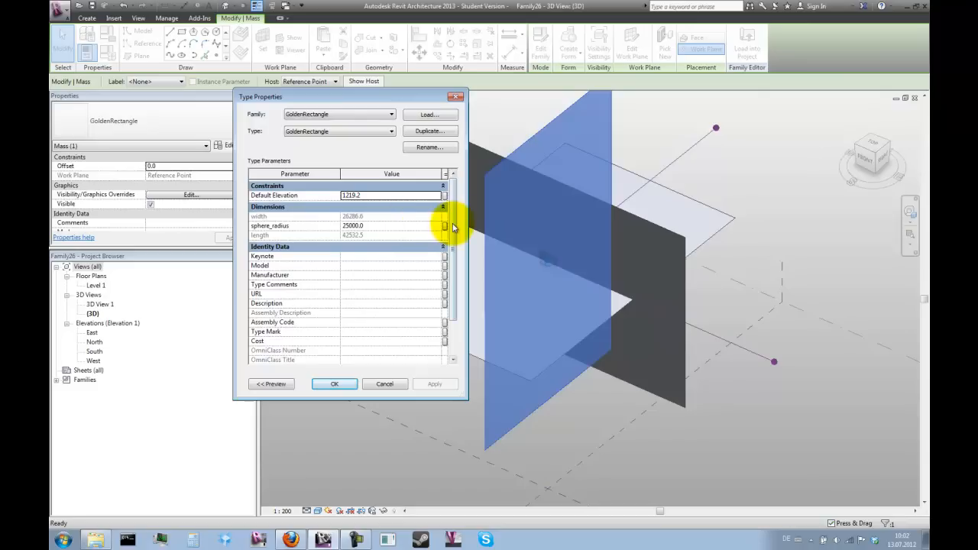
{"action": "left_click", "coordinate": [445, 225]}
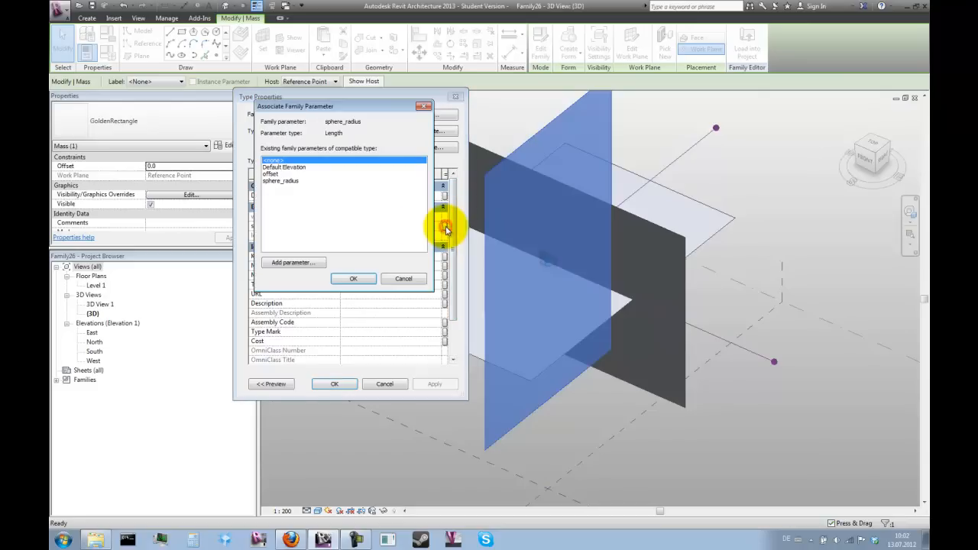
{"action": "left_click", "coordinate": [281, 181]}
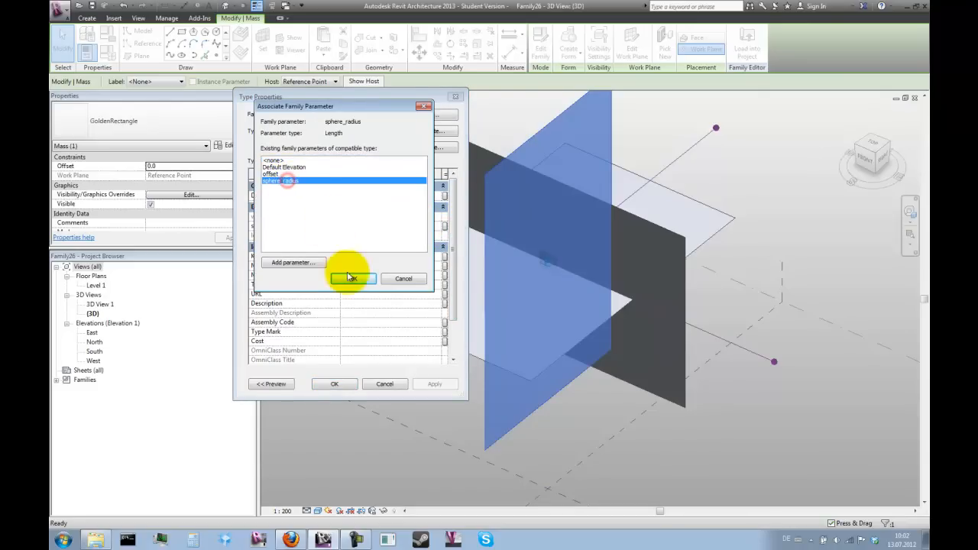
{"action": "left_click", "coordinate": [351, 277]}
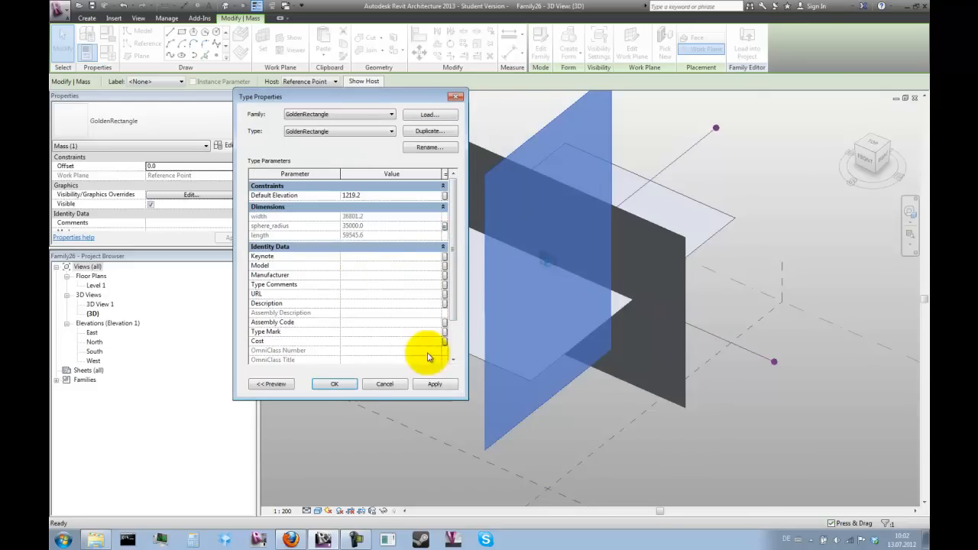
{"action": "left_click", "coordinate": [334, 383]}
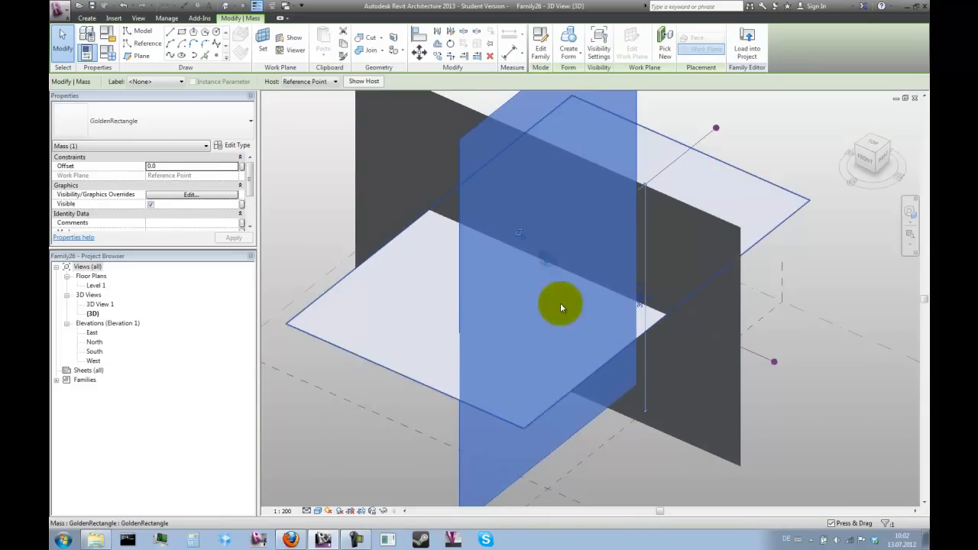
Step: Orbit the model and select all three golden rectangles
{"action": "left_click_drag", "start_coordinate": [561, 306], "coordinate": [776, 355]}
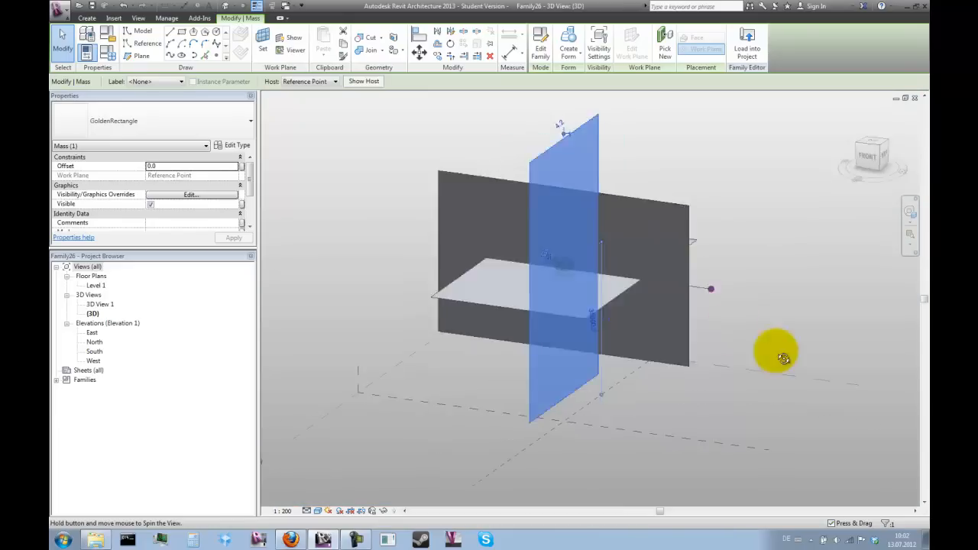
{"action": "left_click_drag", "start_coordinate": [778, 357], "coordinate": [726, 383]}
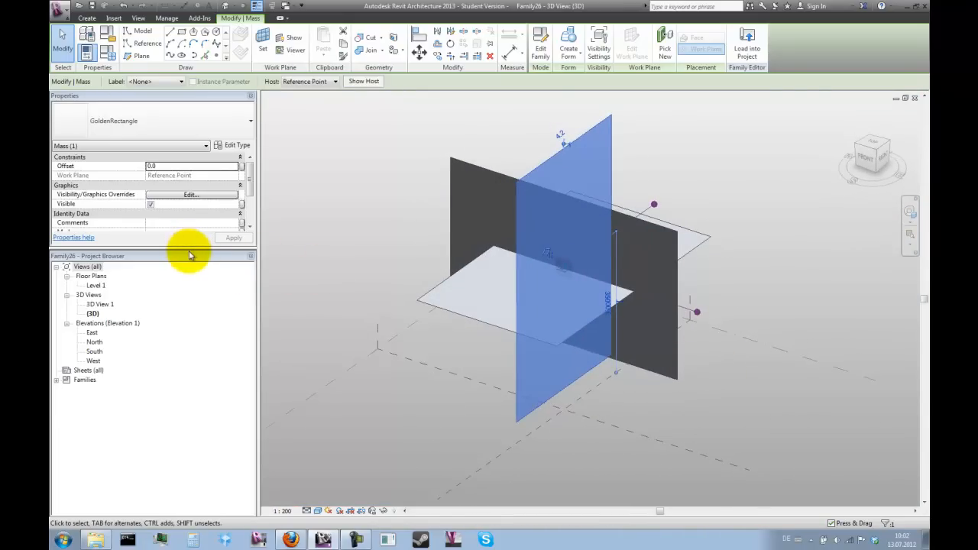
{"action": "left_click", "coordinate": [589, 272]}
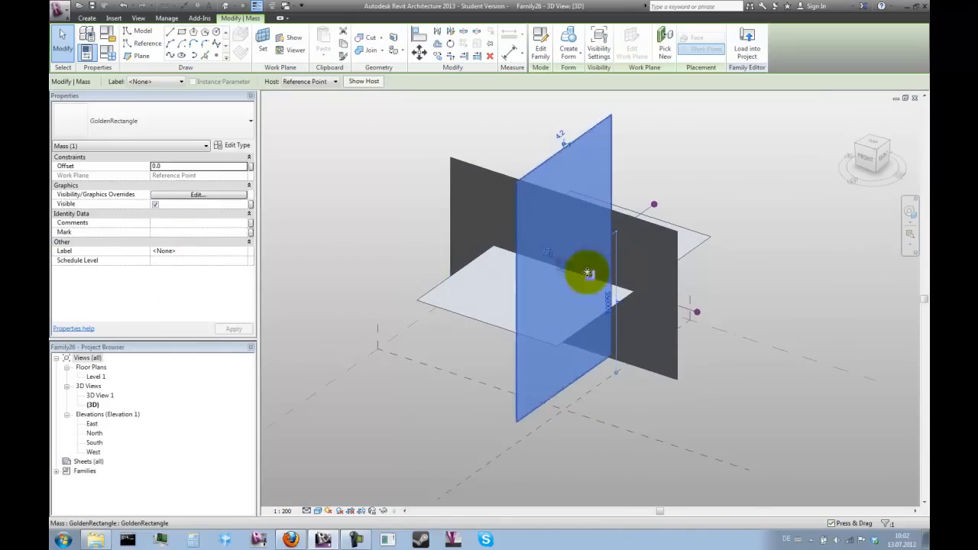
{"action": "left_click", "coordinate": [478, 193]}
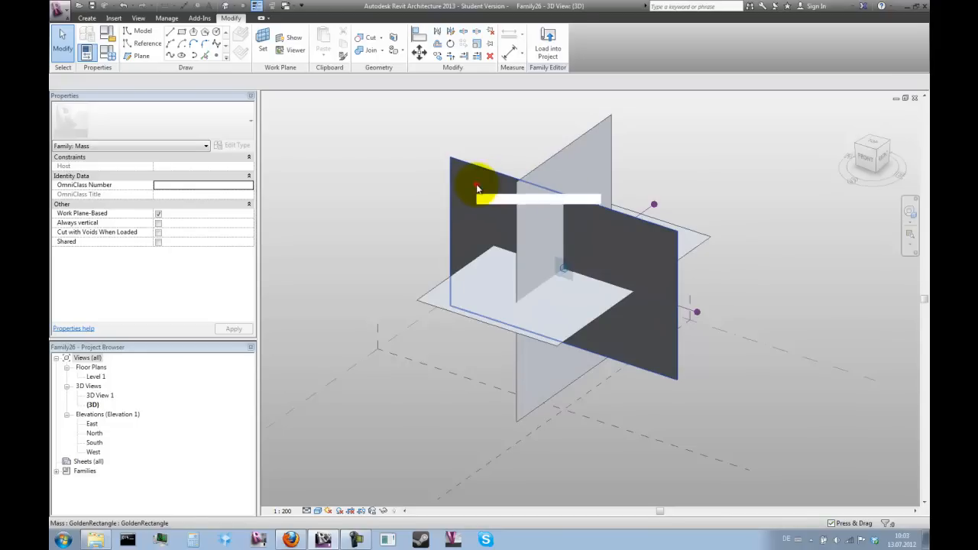
{"action": "left_click", "coordinate": [696, 241]}
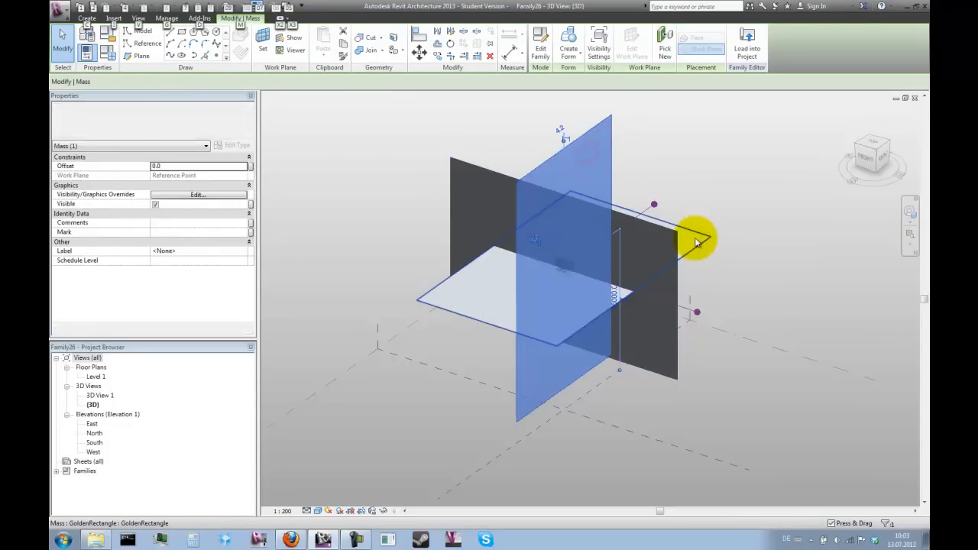
{"action": "left_click", "coordinate": [695, 237]}
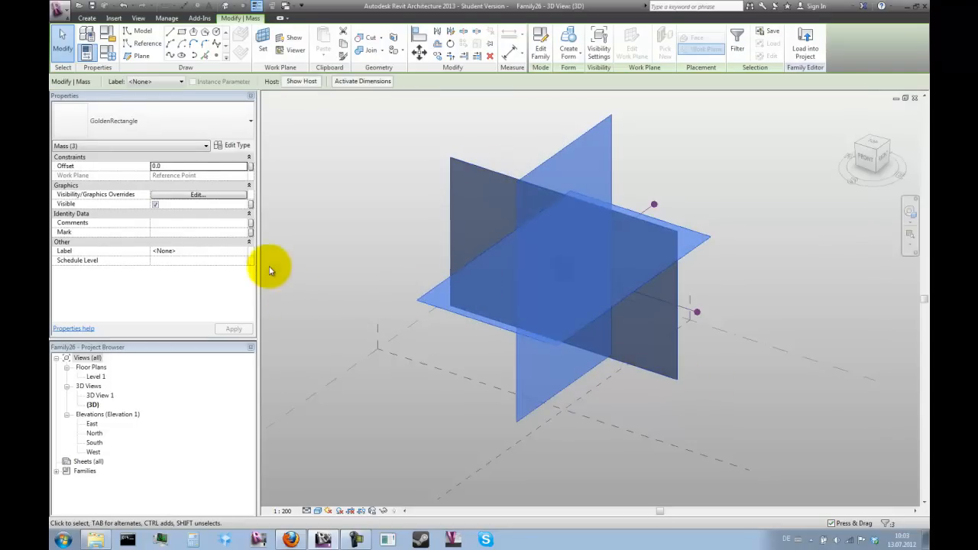
{"action": "mouse_move", "coordinate": [246, 207]}
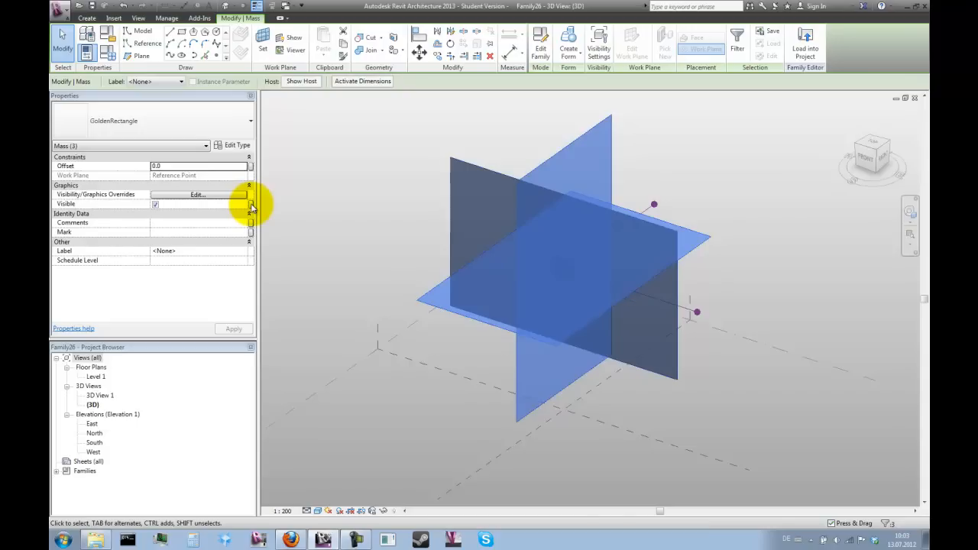
Step: Link the selected masses' Visible property to a new yes/no parameter rig_visible
{"action": "left_click", "coordinate": [252, 206]}
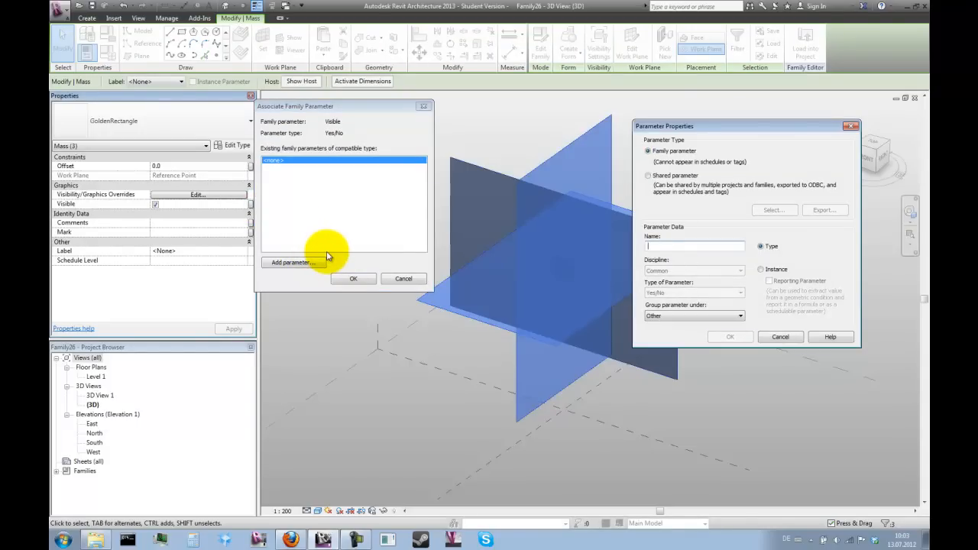
{"action": "type", "text": "ng"}
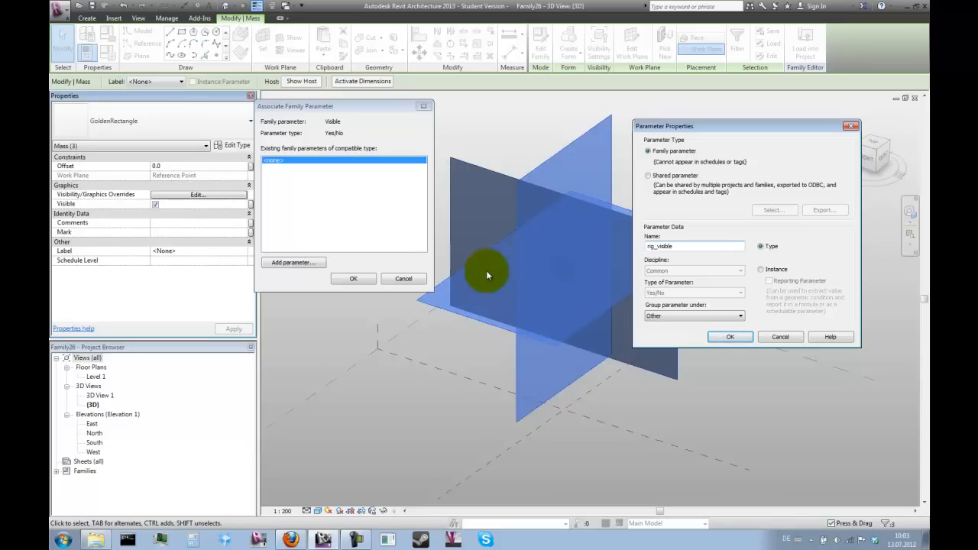
{"action": "left_click", "coordinate": [730, 337]}
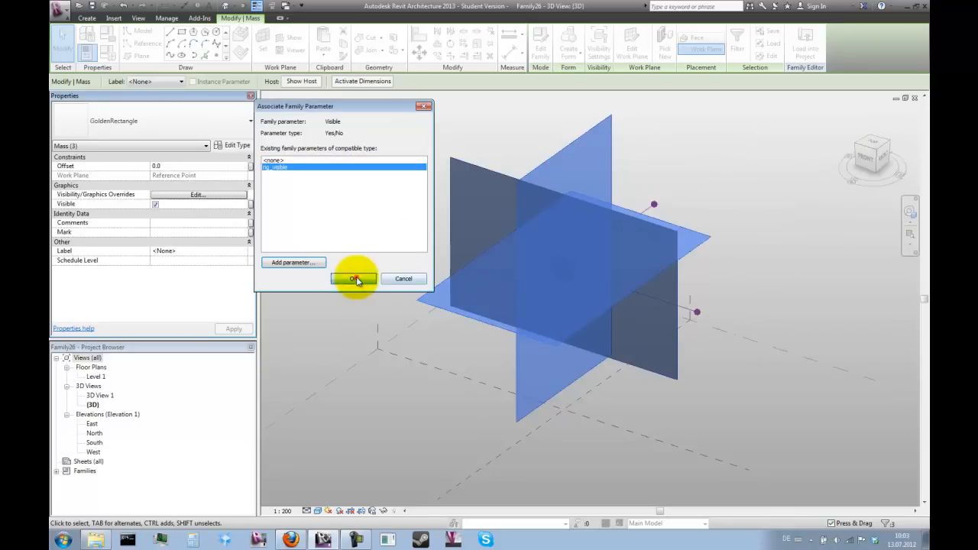
{"action": "left_click", "coordinate": [354, 278]}
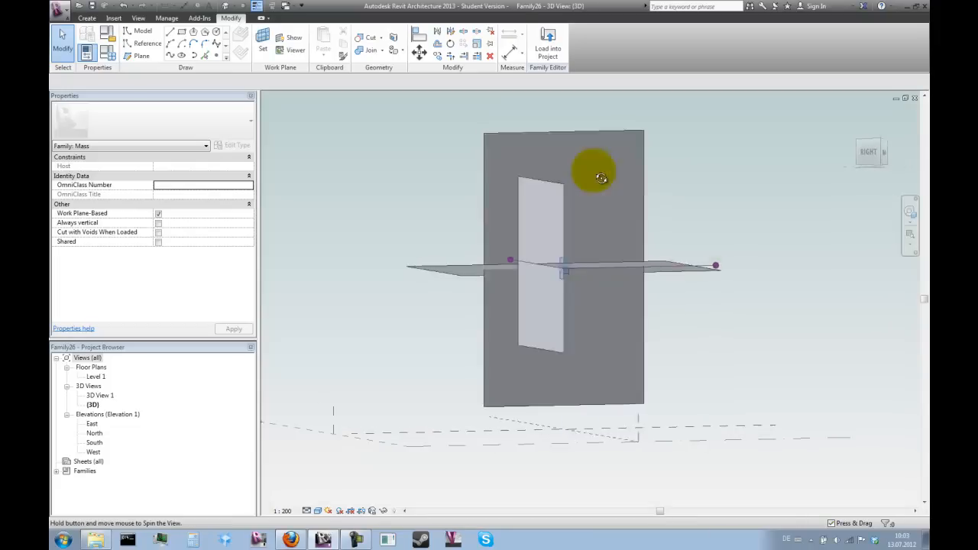
{"action": "left_click_drag", "start_coordinate": [600, 177], "coordinate": [721, 225]}
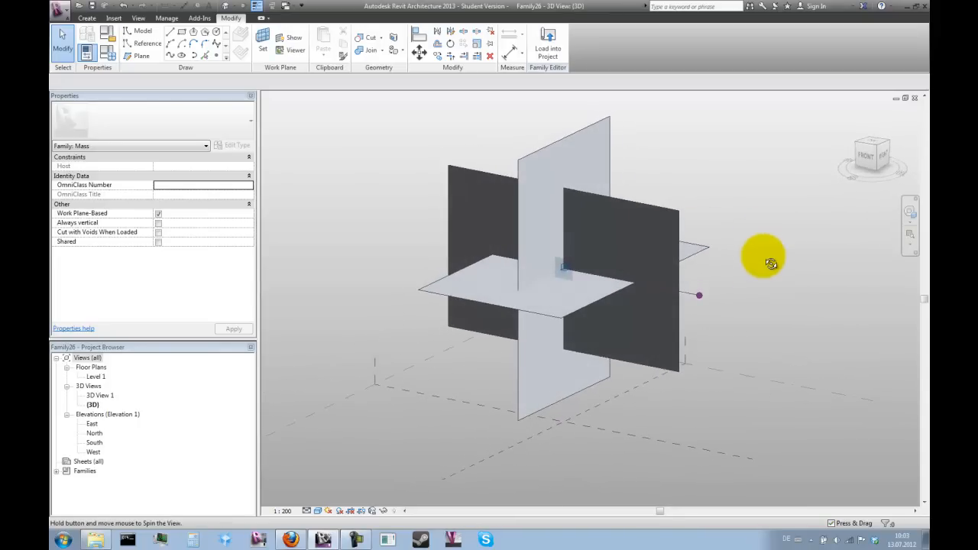
{"action": "left_click_drag", "start_coordinate": [764, 264], "coordinate": [413, 138]}
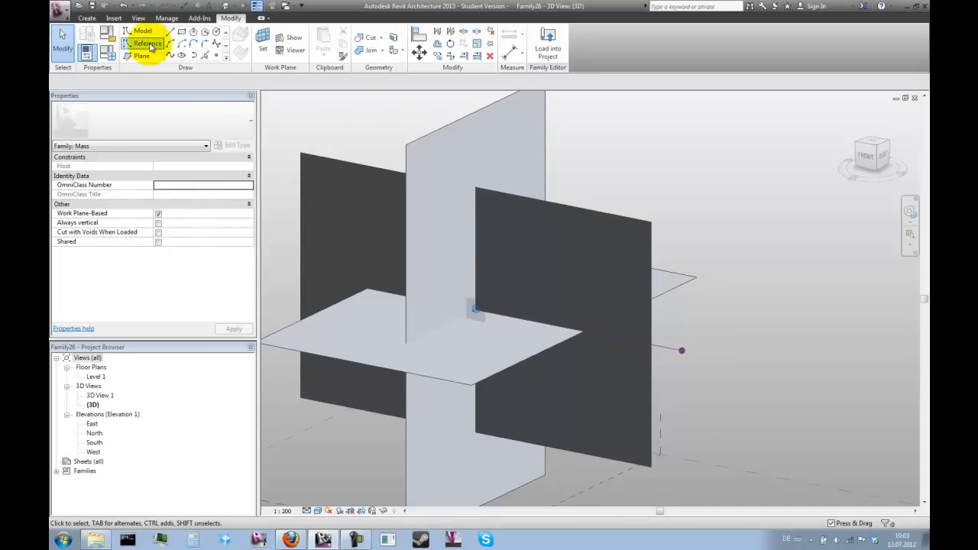
Step: Draw three reference lines between rectangle corners forming a triangular surface, then orbit
{"action": "left_click", "coordinate": [146, 43]}
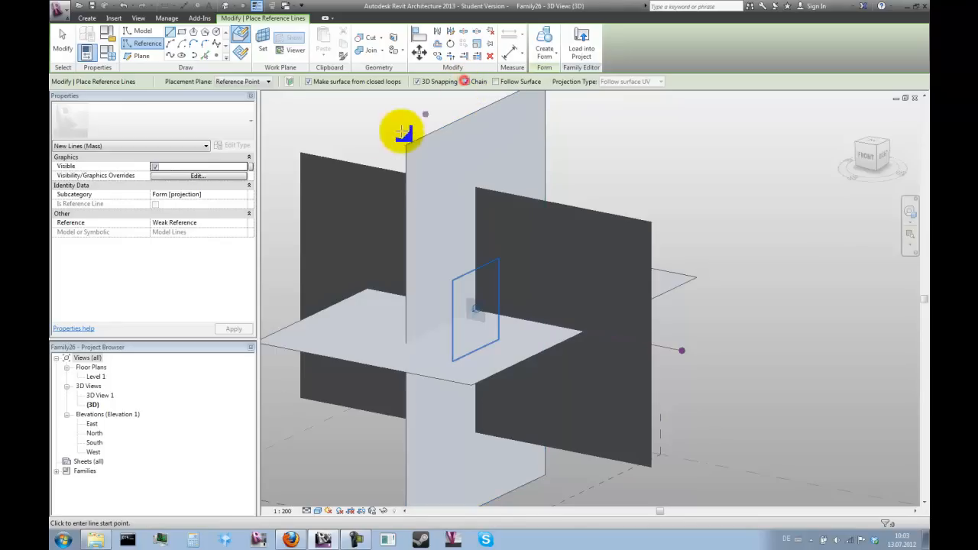
{"action": "left_click", "coordinate": [405, 134]}
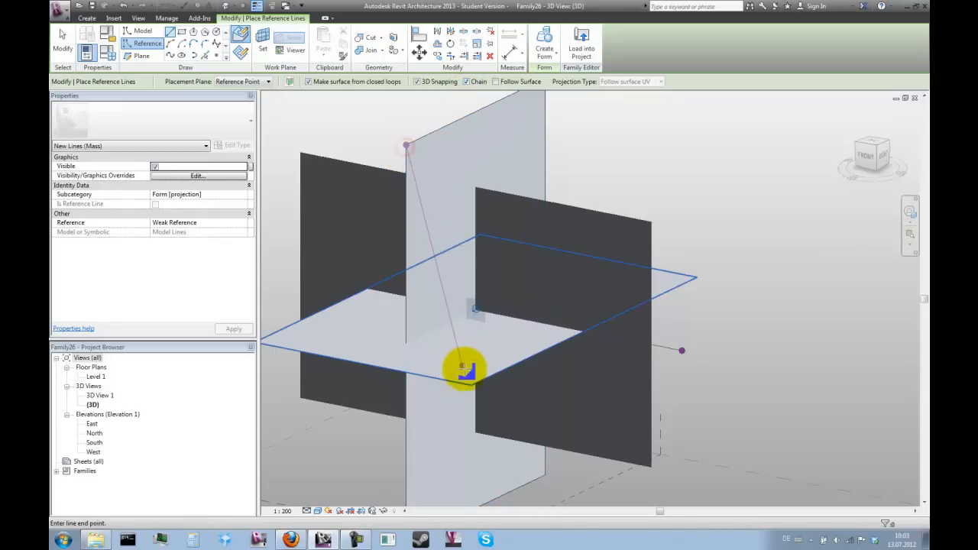
{"action": "left_click", "coordinate": [654, 226]}
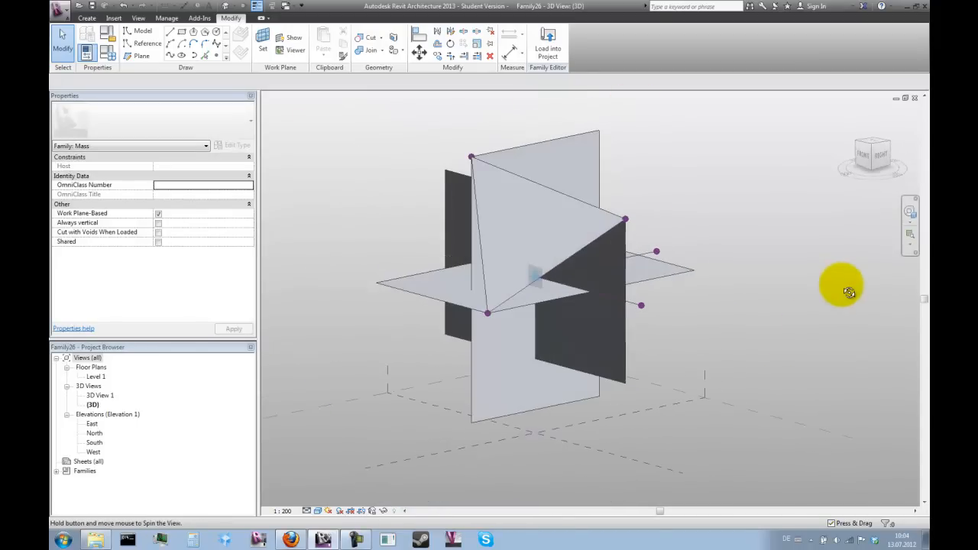
{"action": "left_click", "coordinate": [529, 241]}
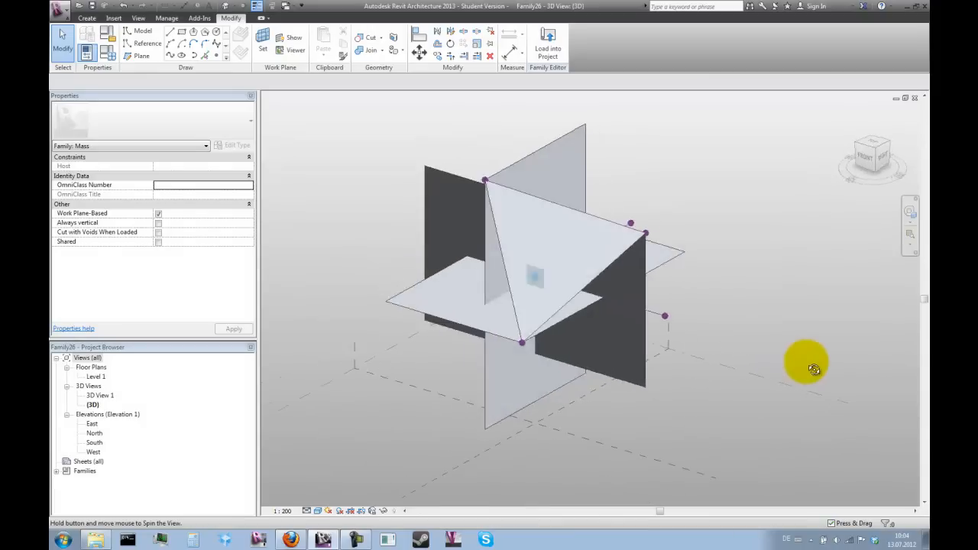
{"action": "left_click_drag", "start_coordinate": [806, 367], "coordinate": [756, 383]}
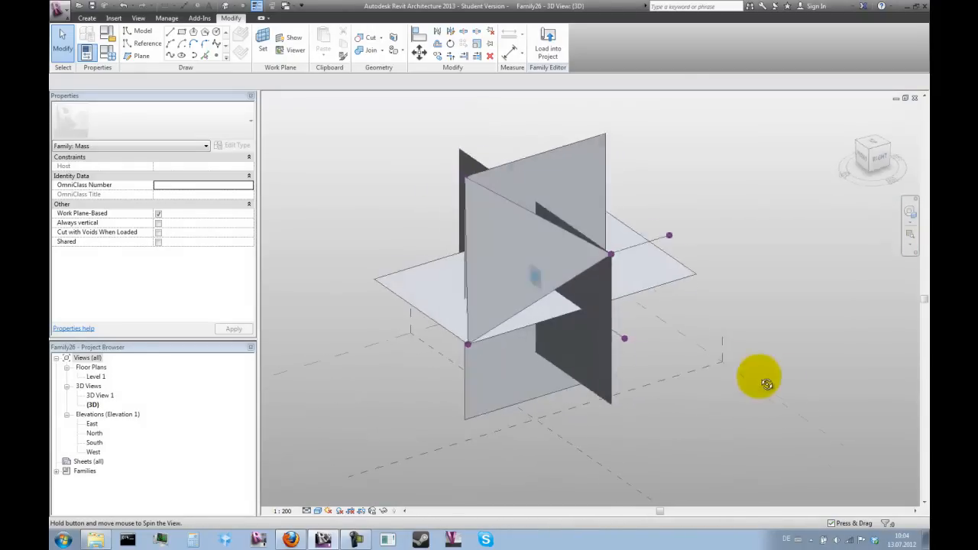
{"action": "left_click_drag", "start_coordinate": [756, 382], "coordinate": [791, 367]}
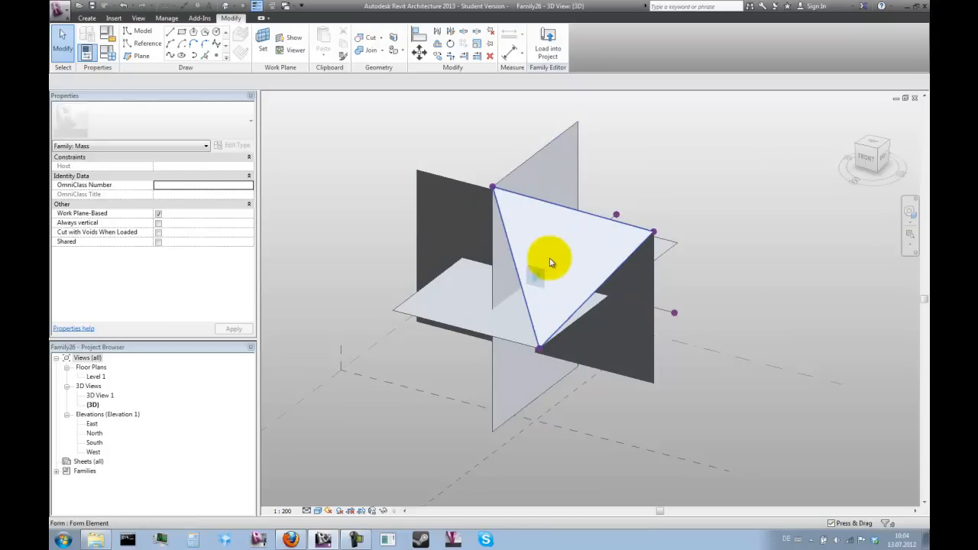
{"action": "mouse_move", "coordinate": [575, 260]}
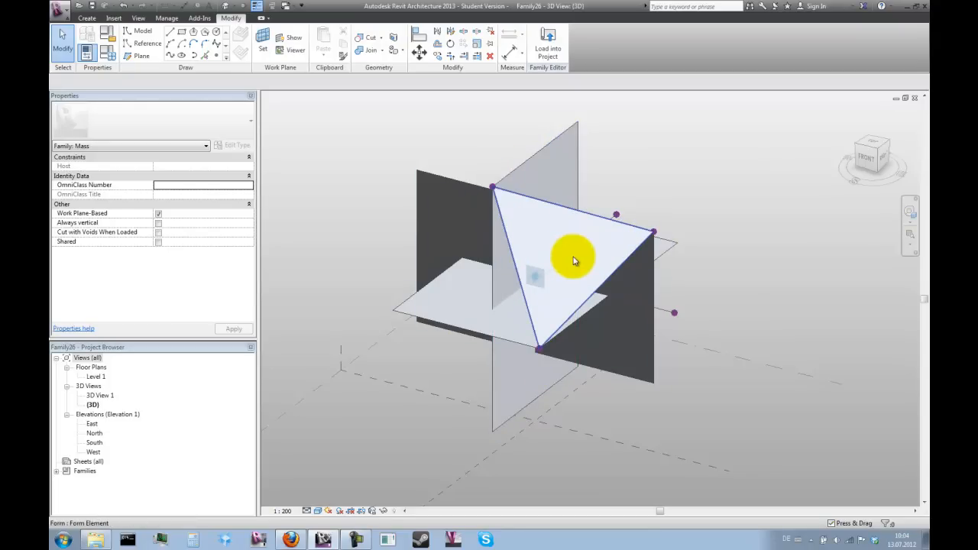